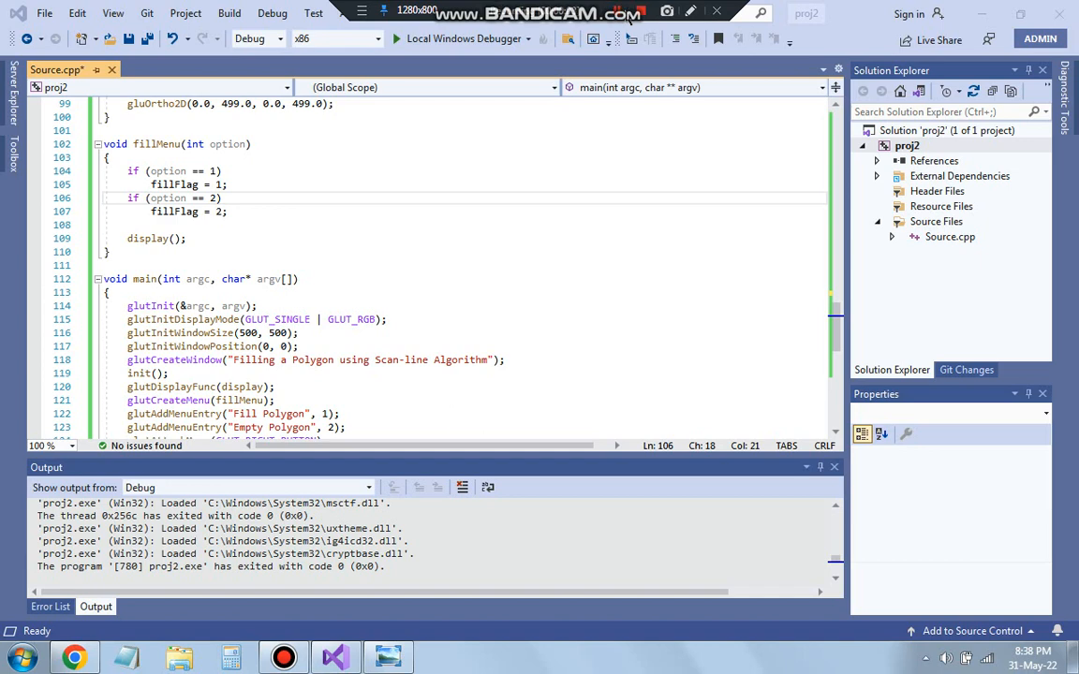
pyautogui.moveTo(376, 359)
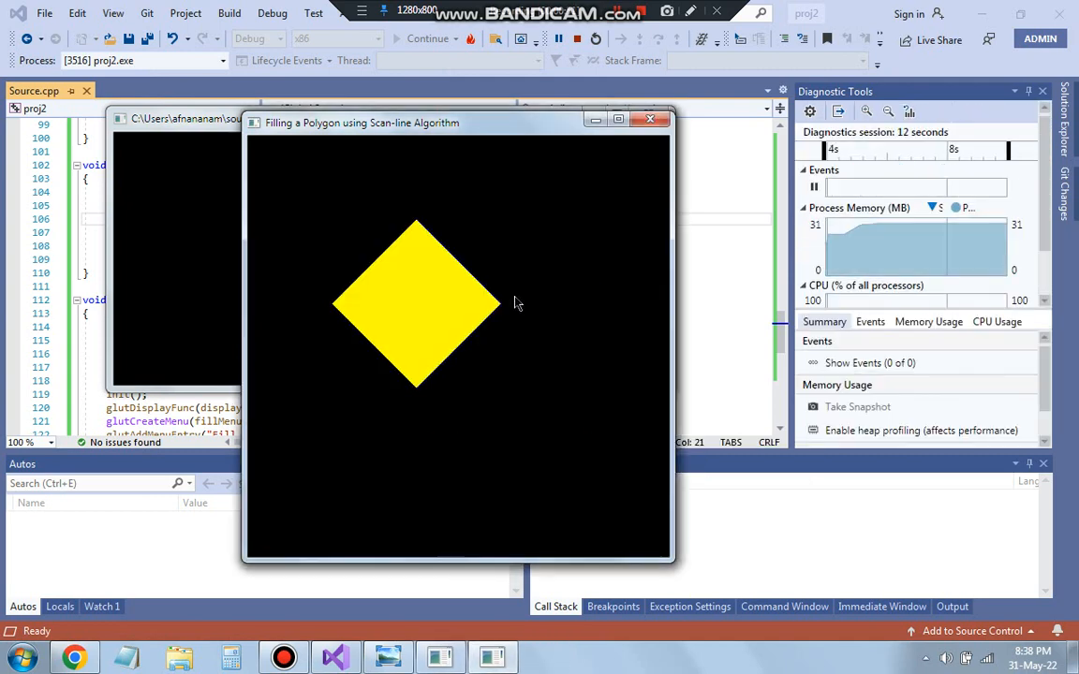
pyautogui.moveTo(443, 457)
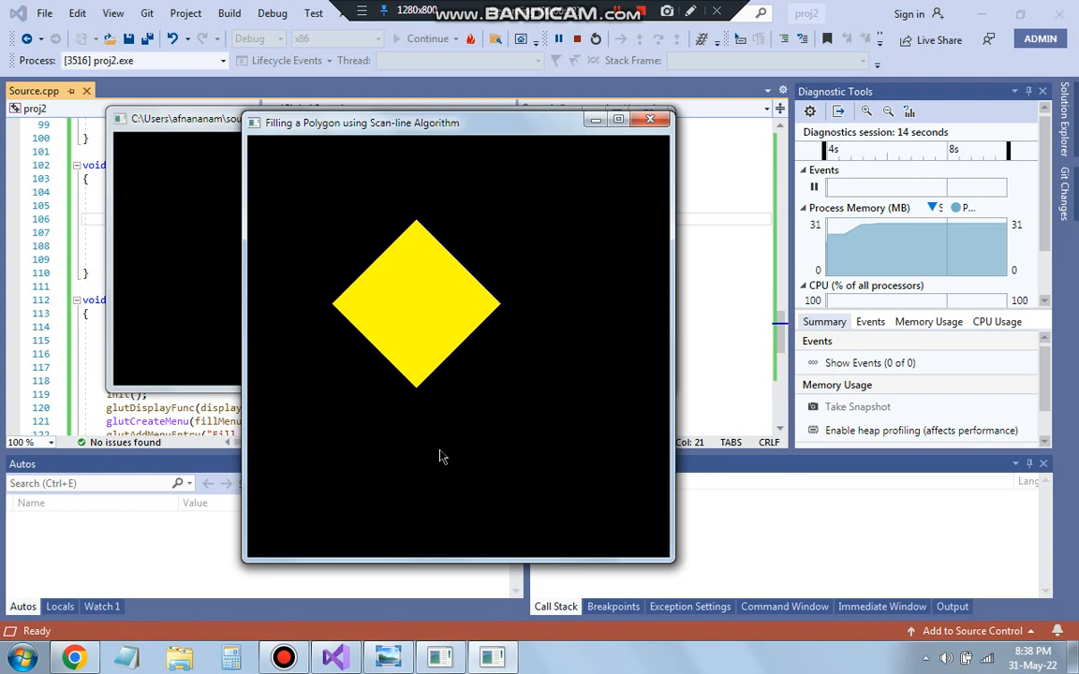
pyautogui.moveTo(492, 263)
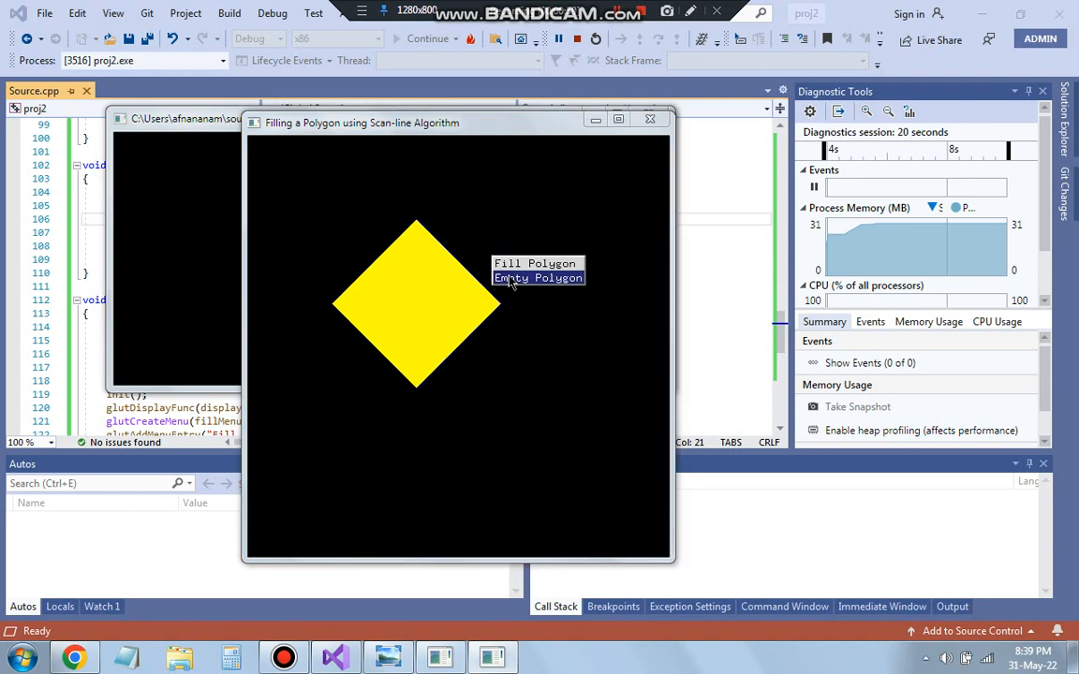
# Switch the diamond to an empty outline, then close the GLUT window and debug console
pyautogui.click(538, 279)
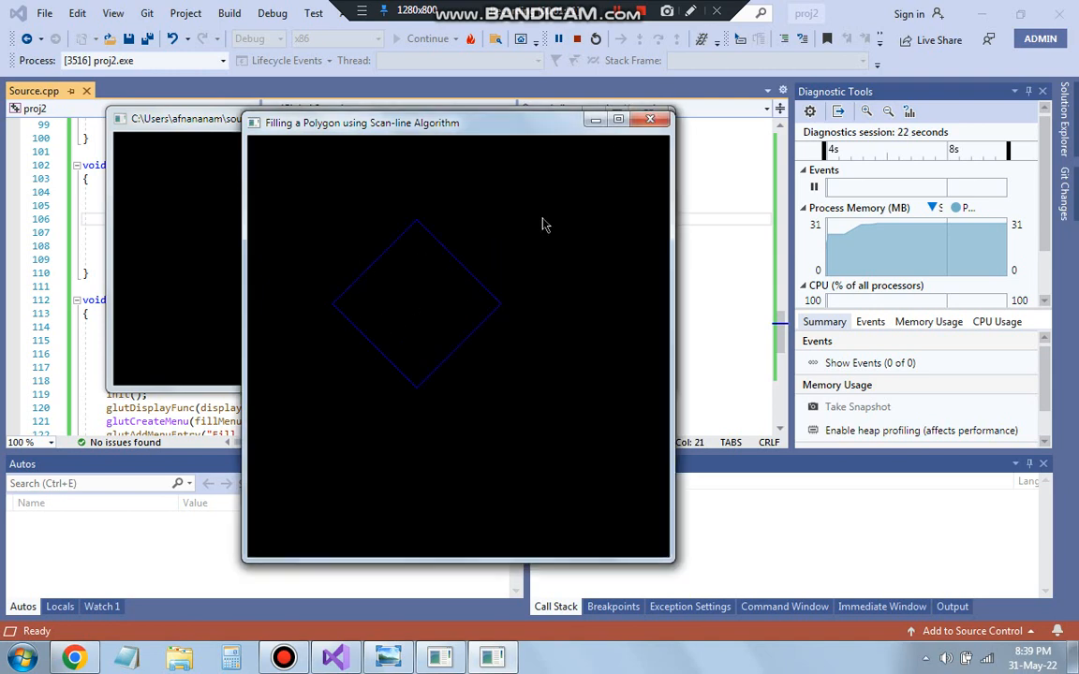
pyautogui.click(650, 119)
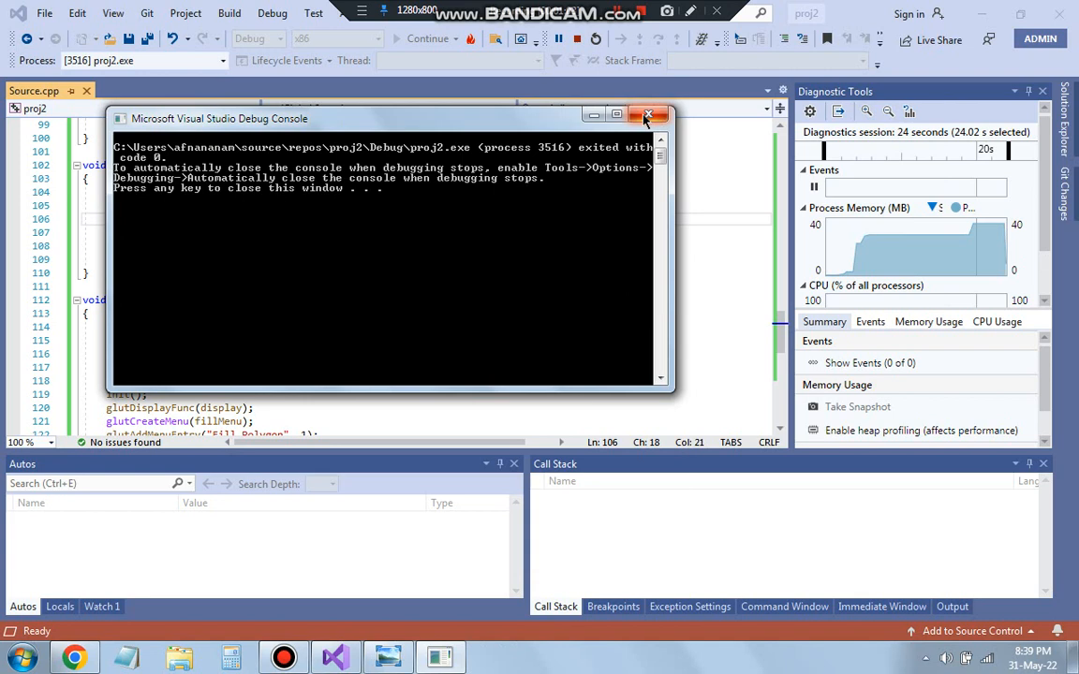
pyautogui.click(649, 114)
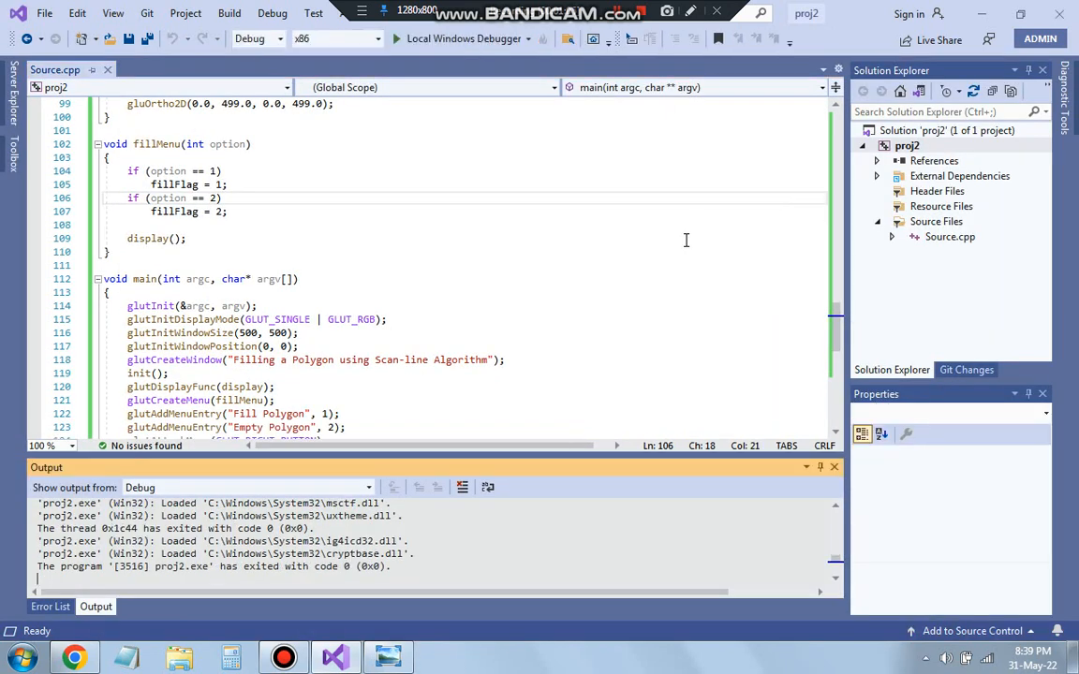
pyautogui.moveTo(170, 279)
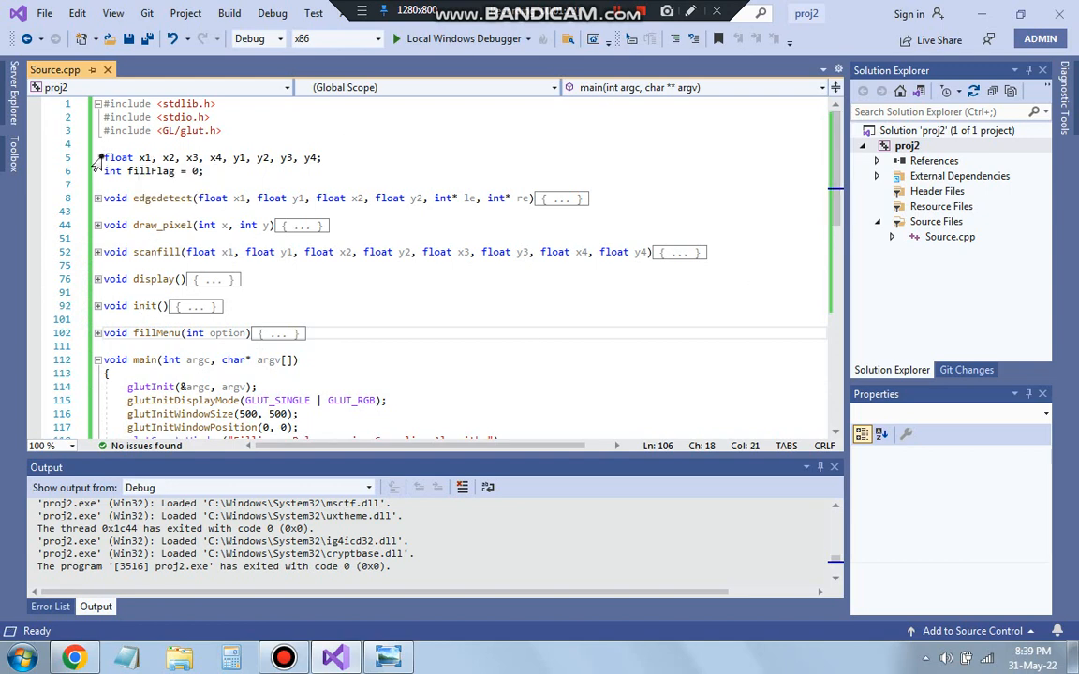
# Mark the global x1 declaration on line 5 of the collapsed Source.cpp
pyautogui.click(143, 158)
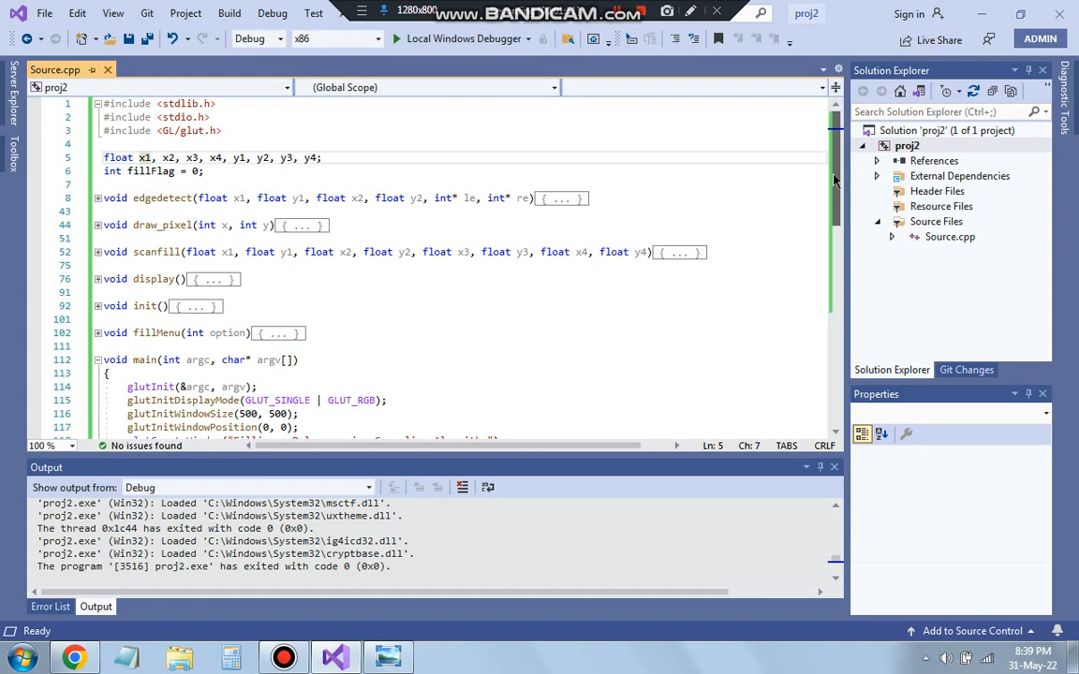
# Look over main, then expand init() with glClearColor set to white (1.0, 1.0, 1.0, 1.0)
pyautogui.scroll(-3)
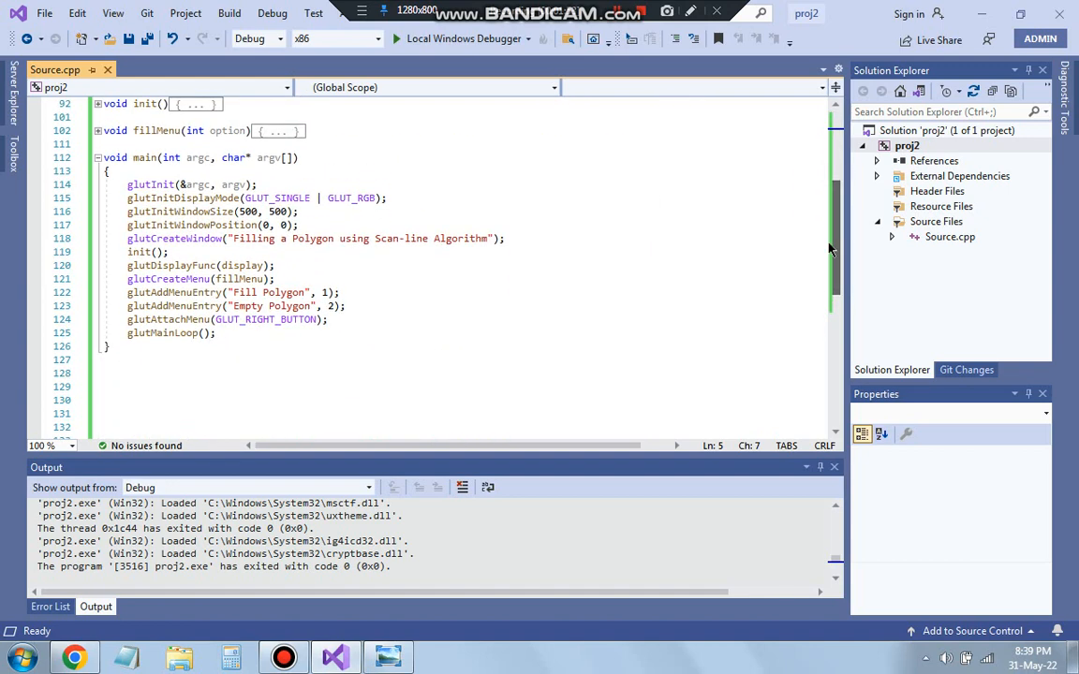
pyautogui.moveTo(127, 185); pyautogui.dragTo(227, 198)
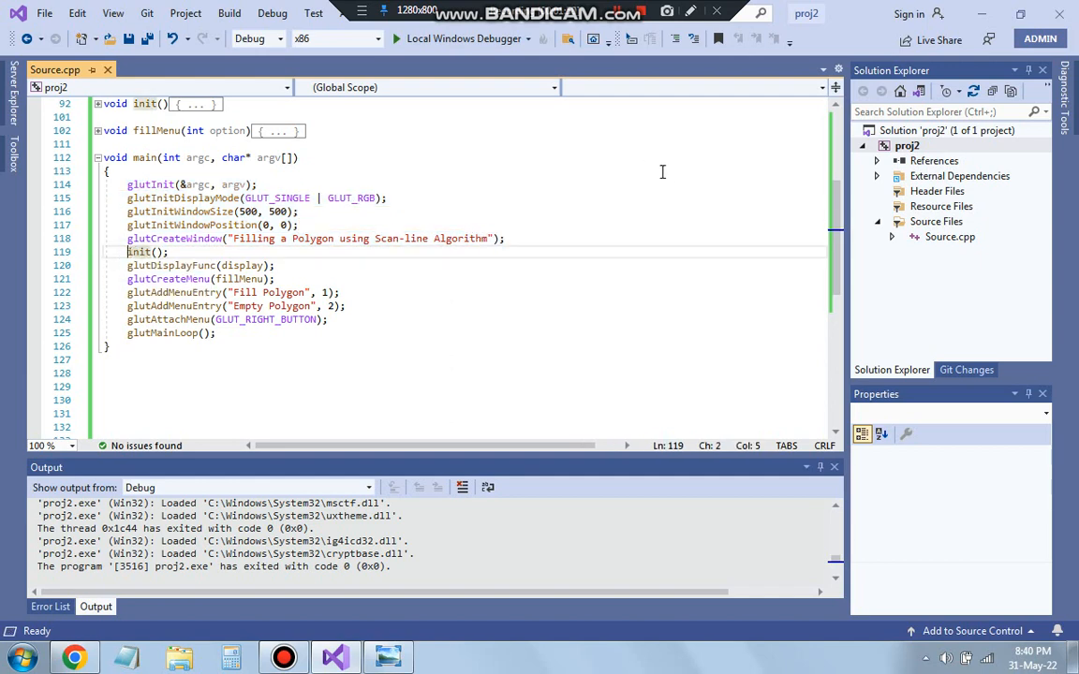
pyautogui.scroll(3)
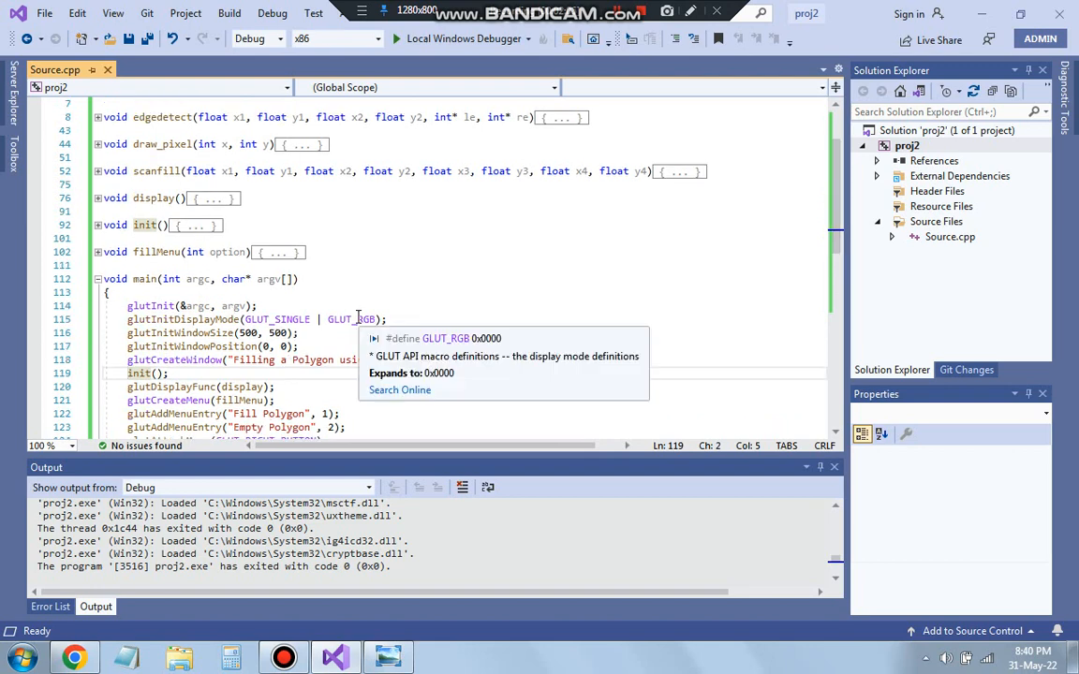
pyautogui.moveTo(283, 252)
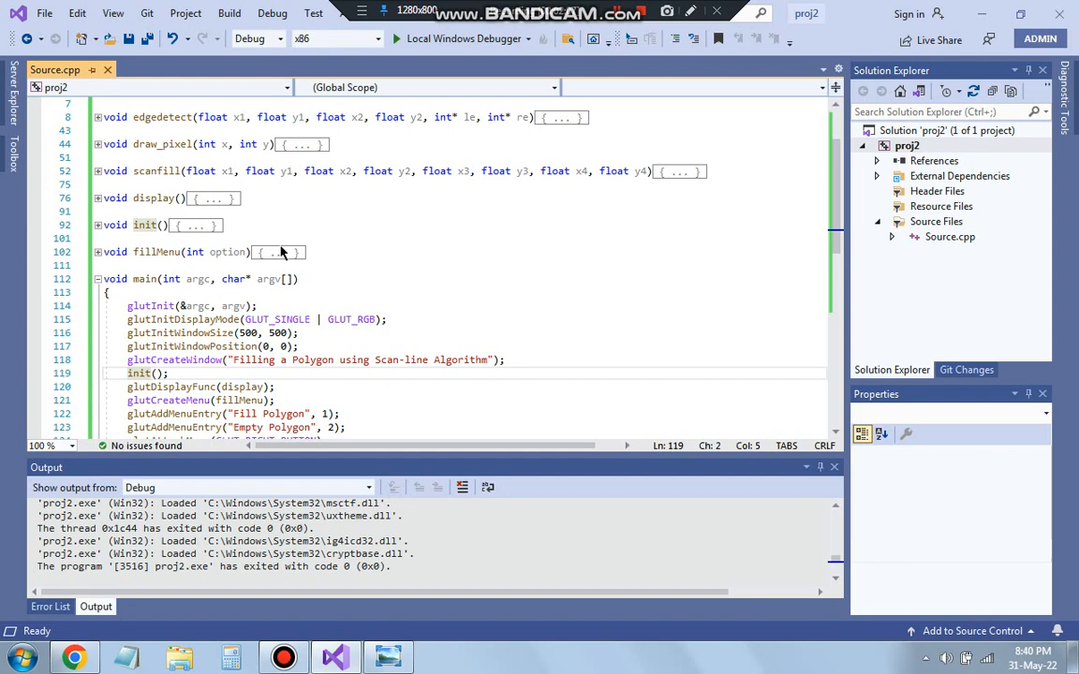
pyautogui.moveTo(276, 252)
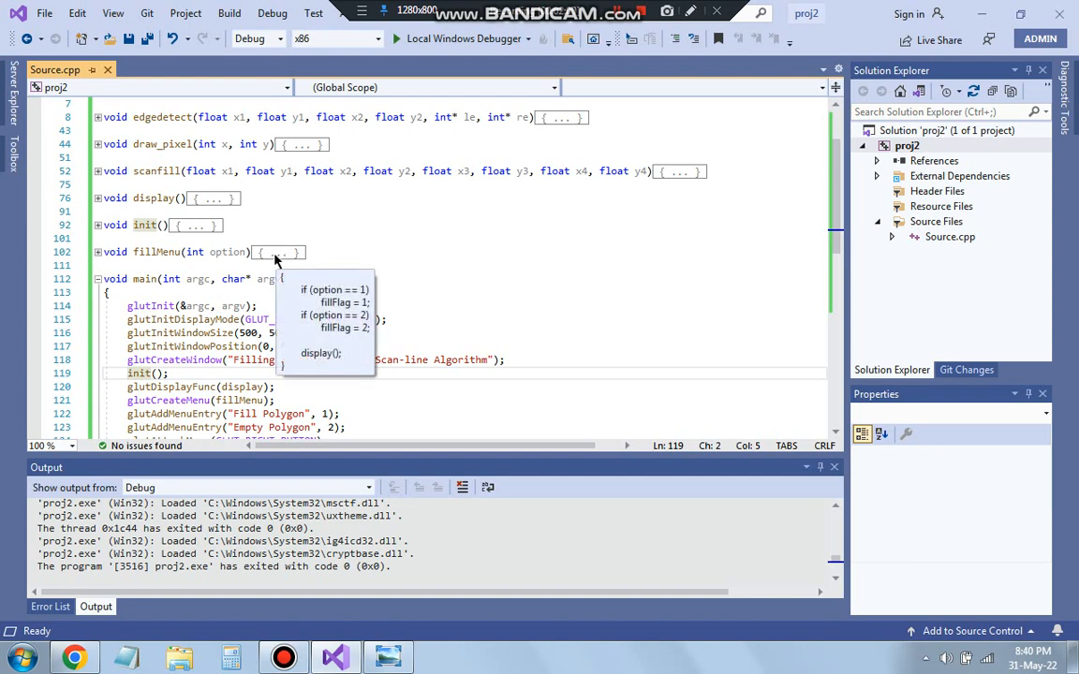
pyautogui.click(94, 225)
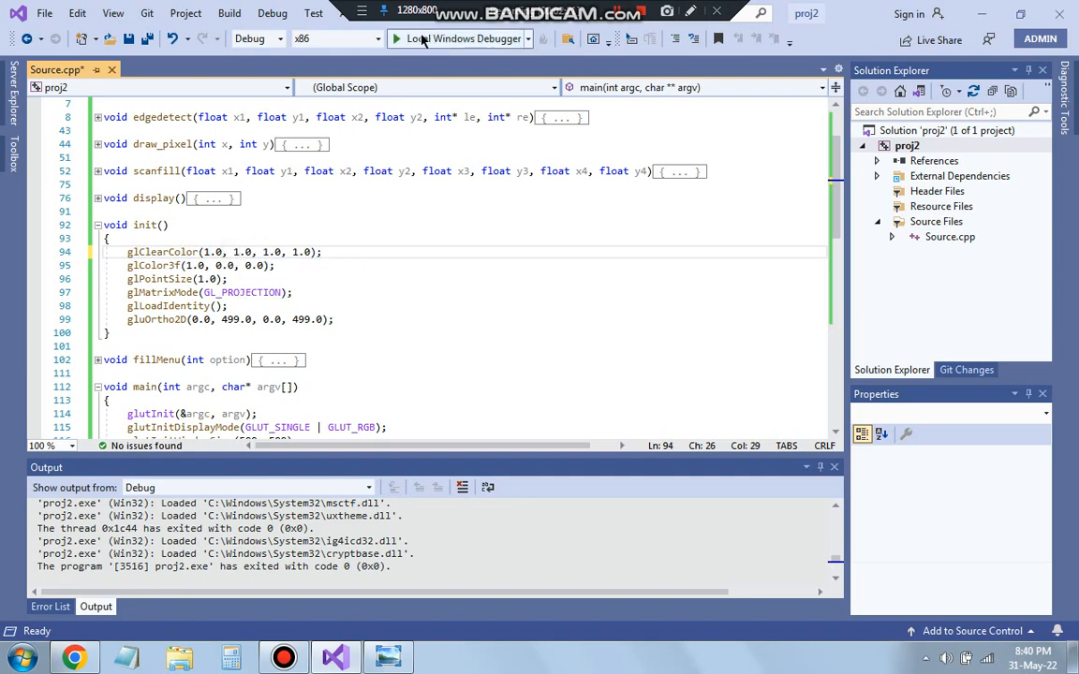
# Run the program, fill the diamond yellow on white with Fill Polygon, then close it
pyautogui.click(419, 39)
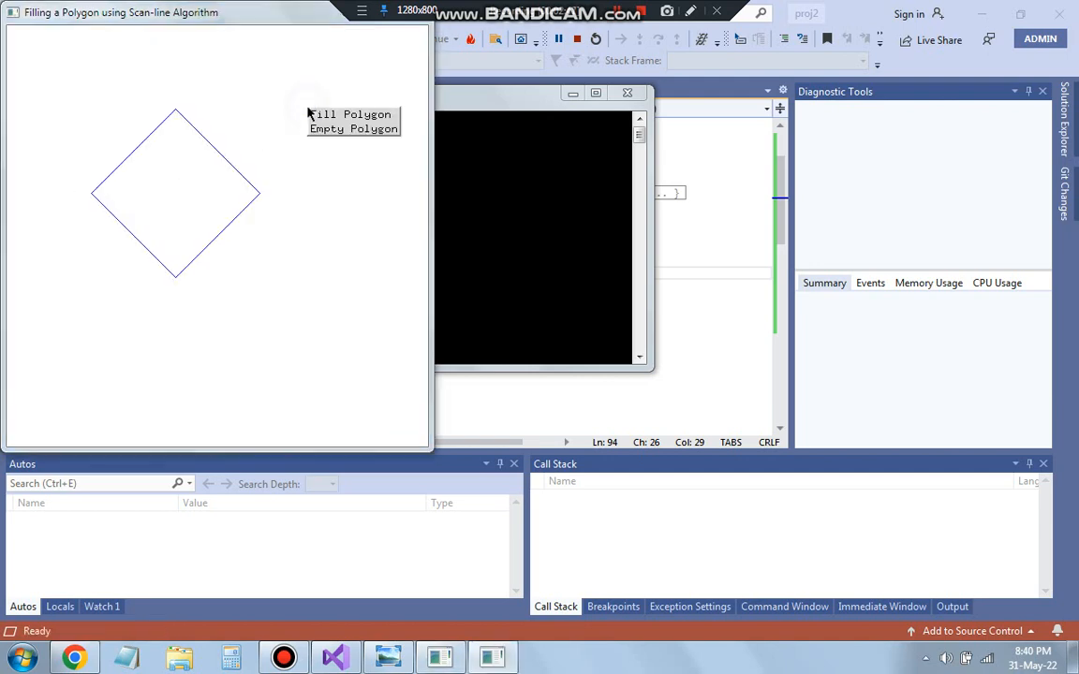
pyautogui.click(349, 113)
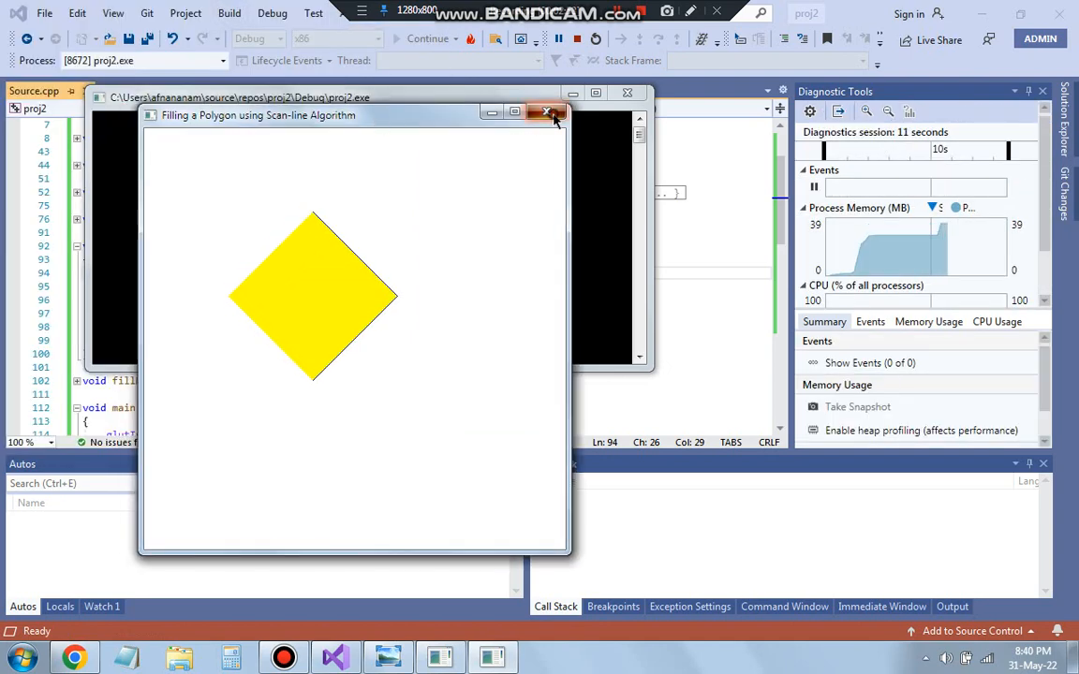
pyautogui.click(547, 113)
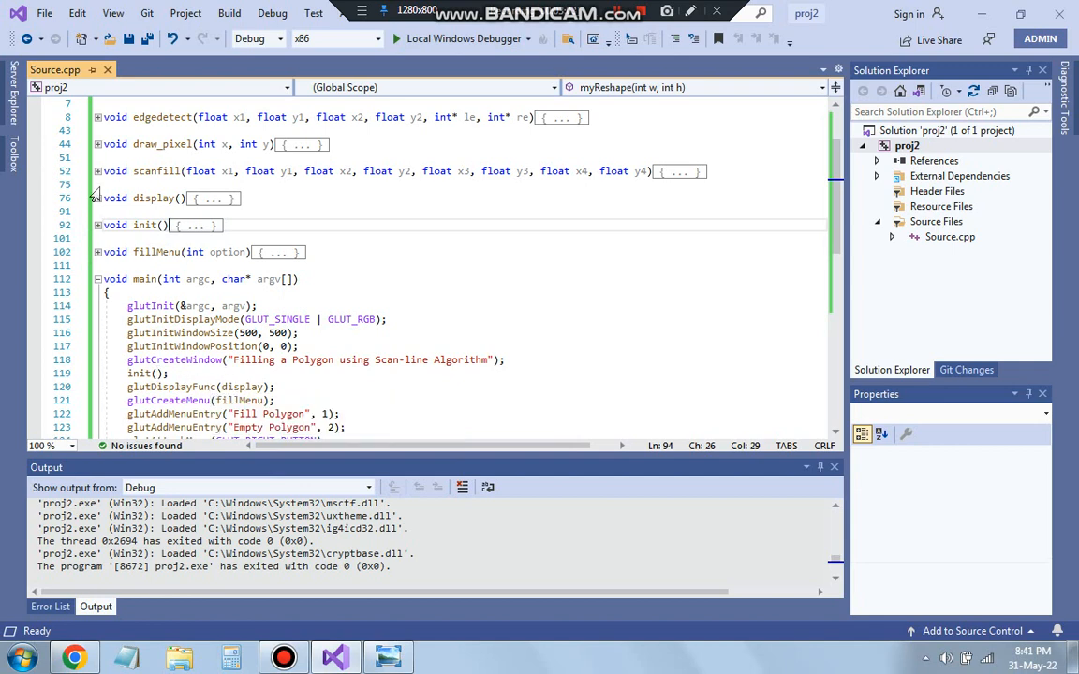
pyautogui.click(88, 197)
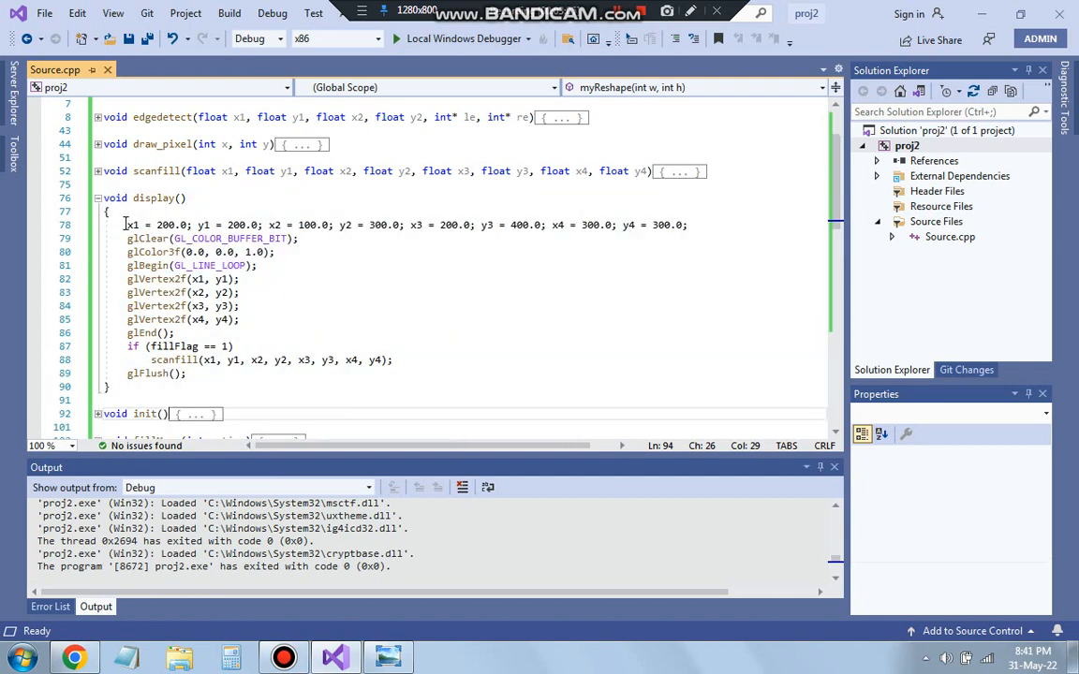
pyautogui.moveTo(127, 225); pyautogui.dragTo(265, 225)
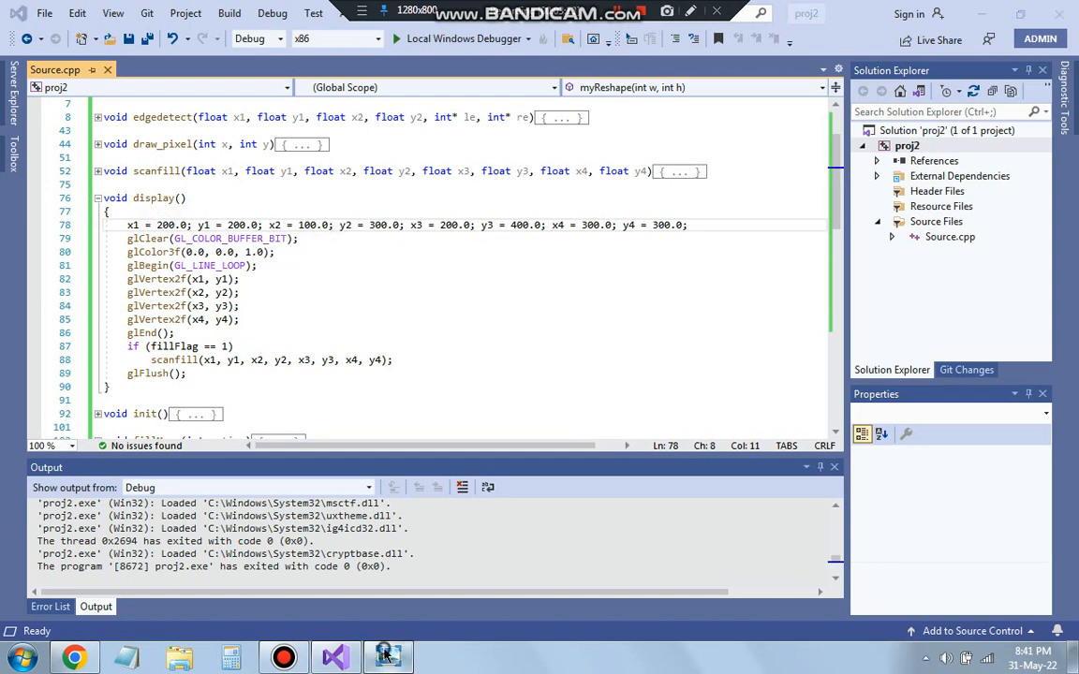
pyautogui.click(385, 657)
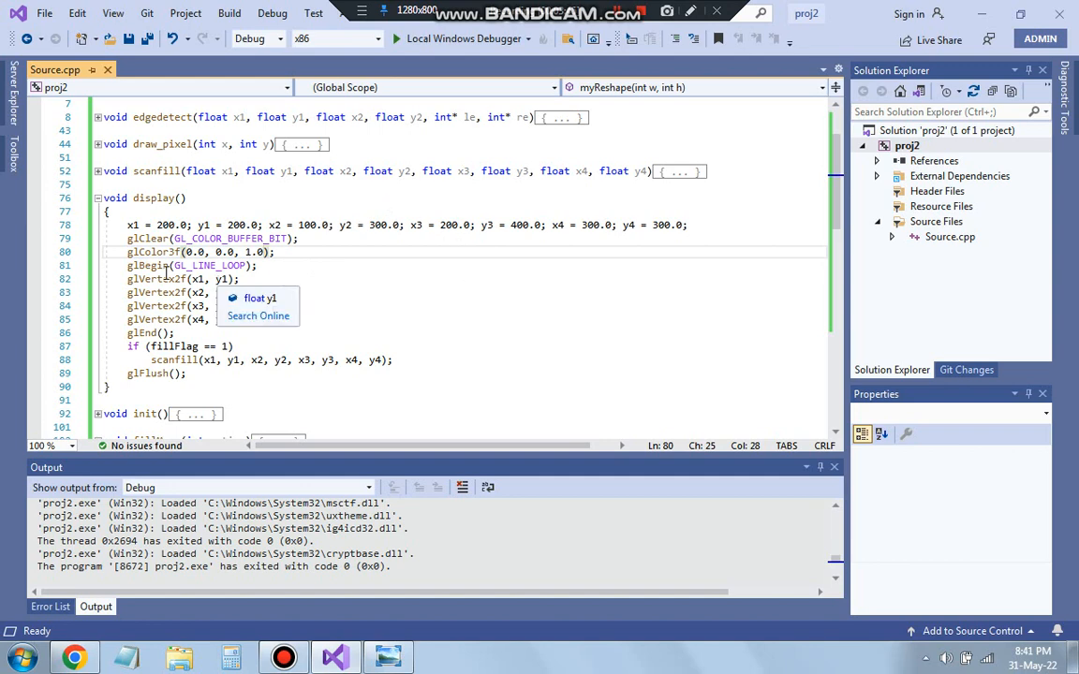
pyautogui.moveTo(127, 265); pyautogui.dragTo(219, 320)
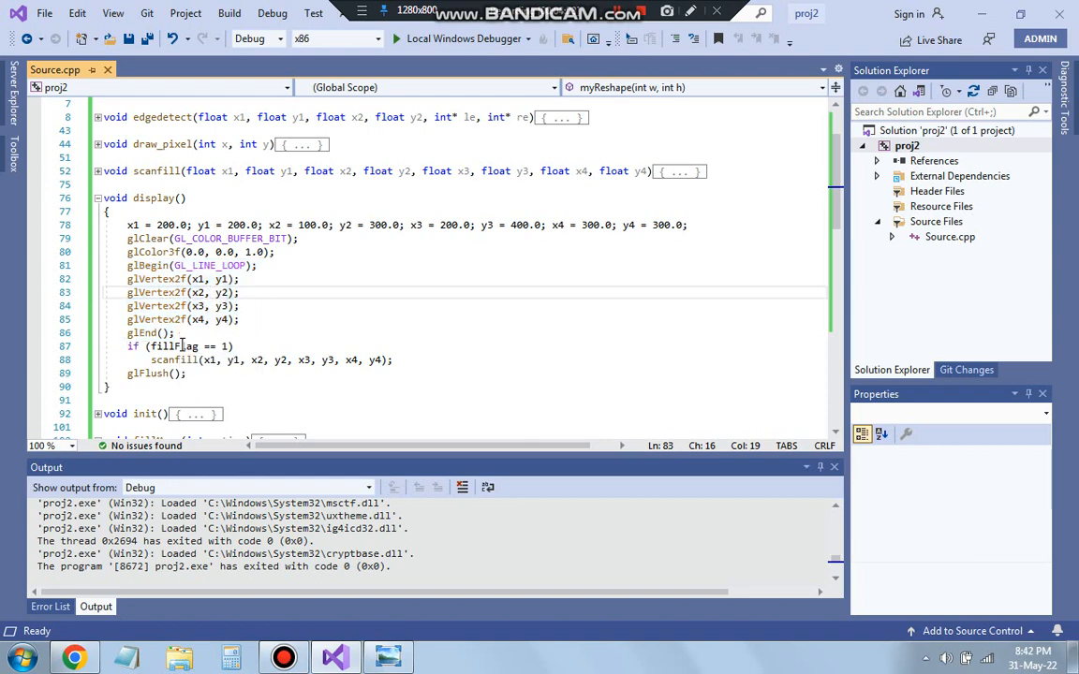
pyautogui.scroll(-3)
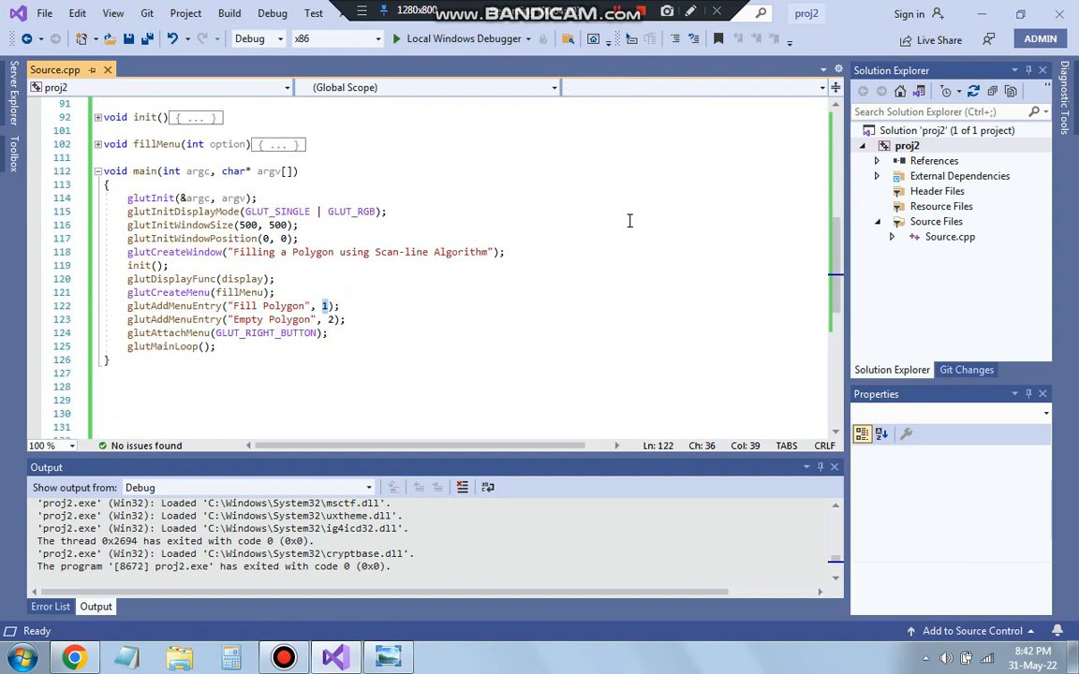
pyautogui.scroll(3)
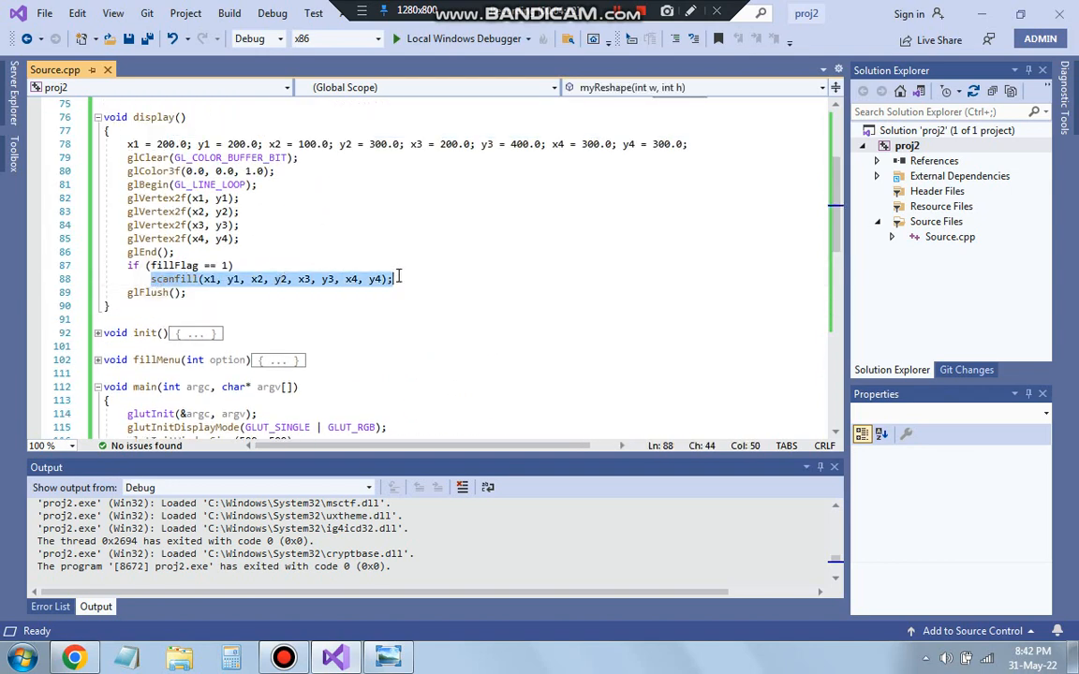
pyautogui.moveTo(153, 292)
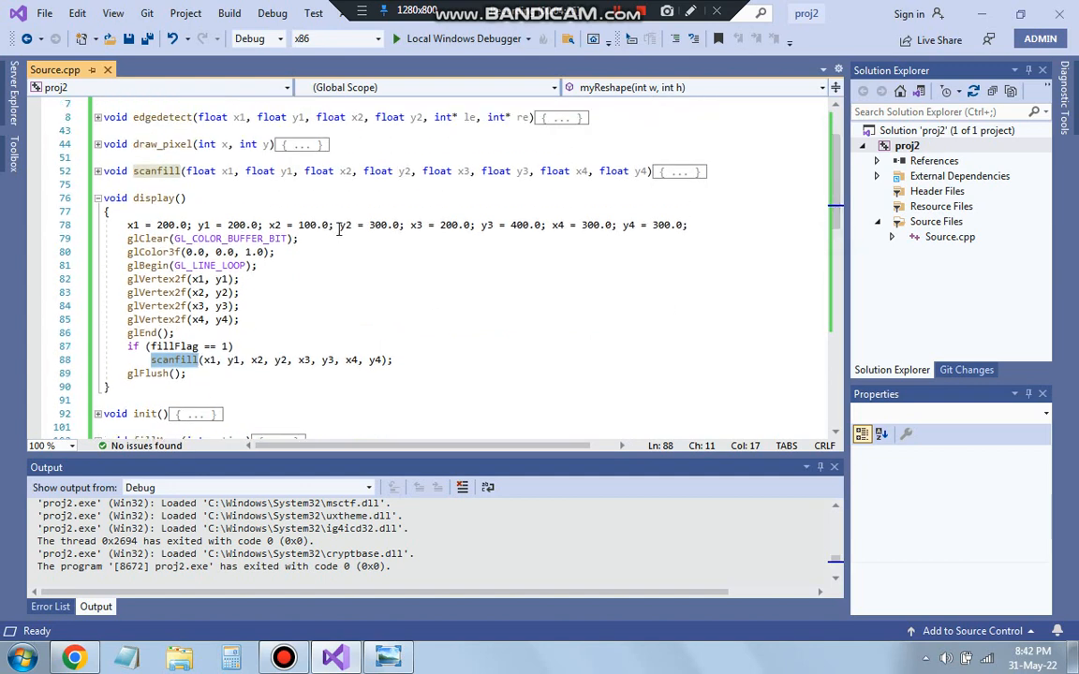
pyautogui.click(85, 197)
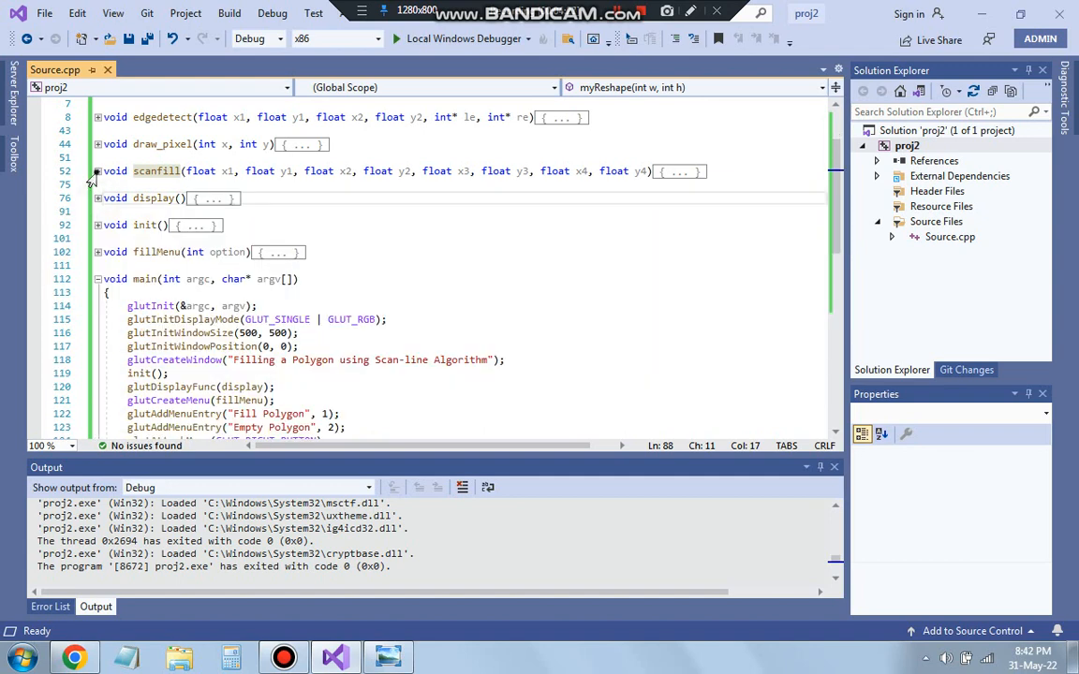
# Expand scanfill() and scroll through its edge-array setup and four edgedetect calls
pyautogui.click(96, 171)
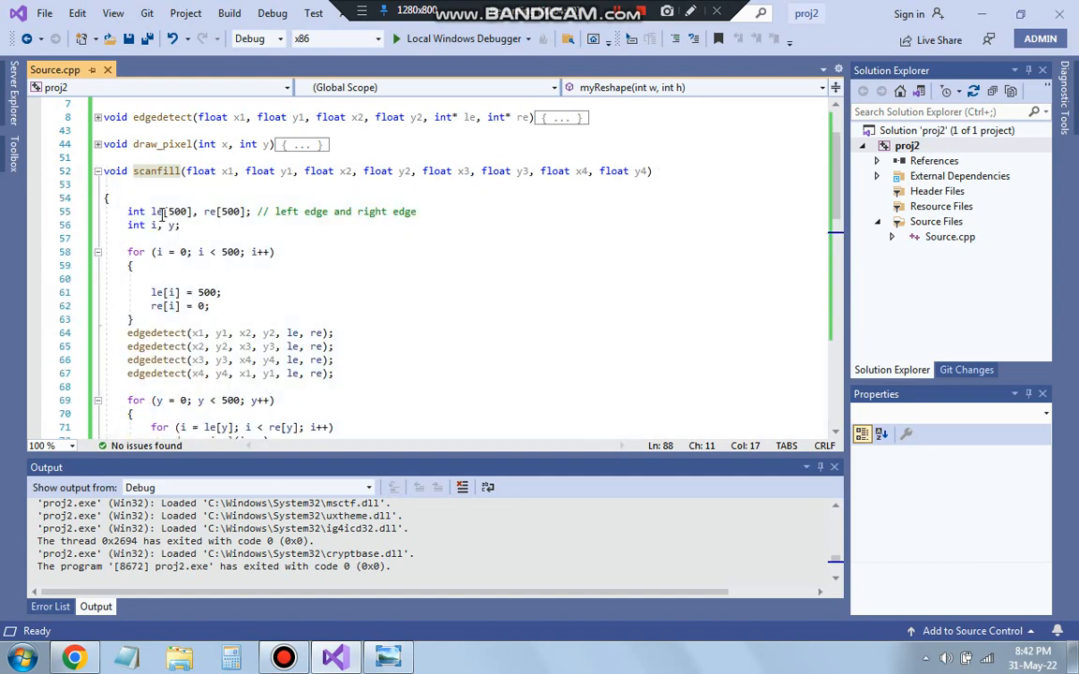
pyautogui.moveTo(703, 219)
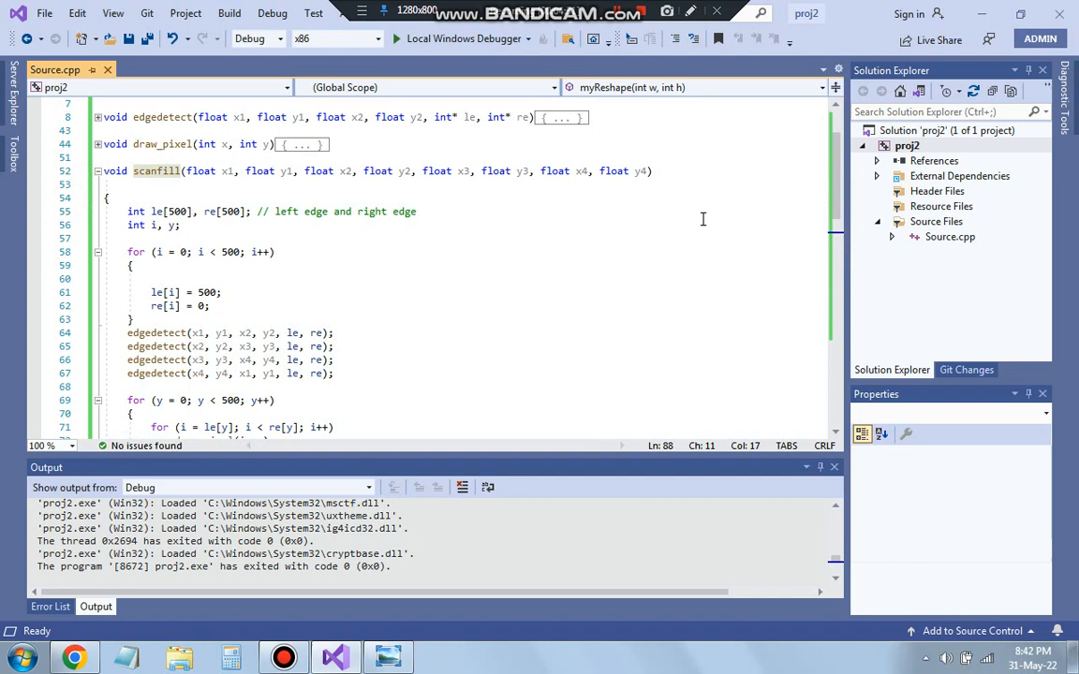
pyautogui.scroll(-3)
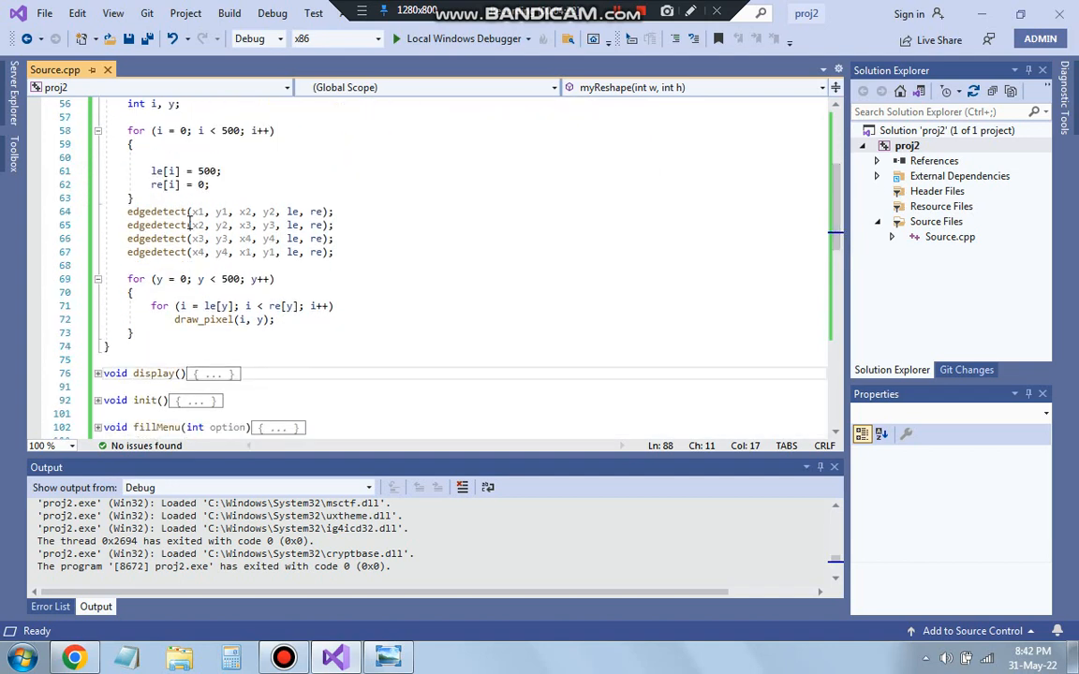
pyautogui.moveTo(156, 278)
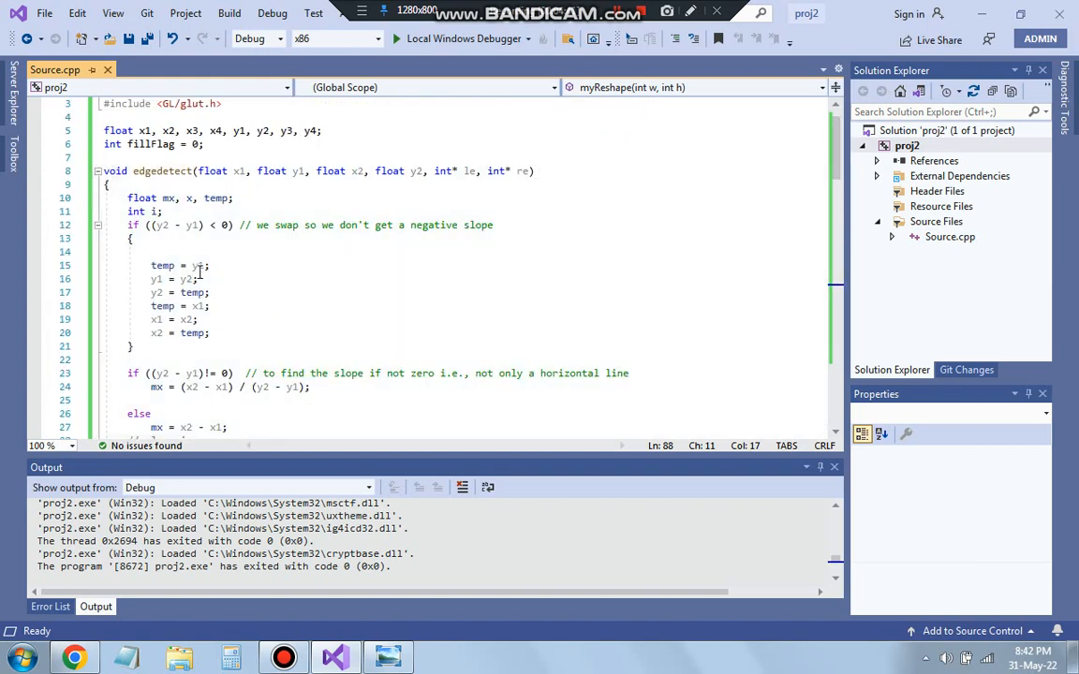
pyautogui.scroll(-3)
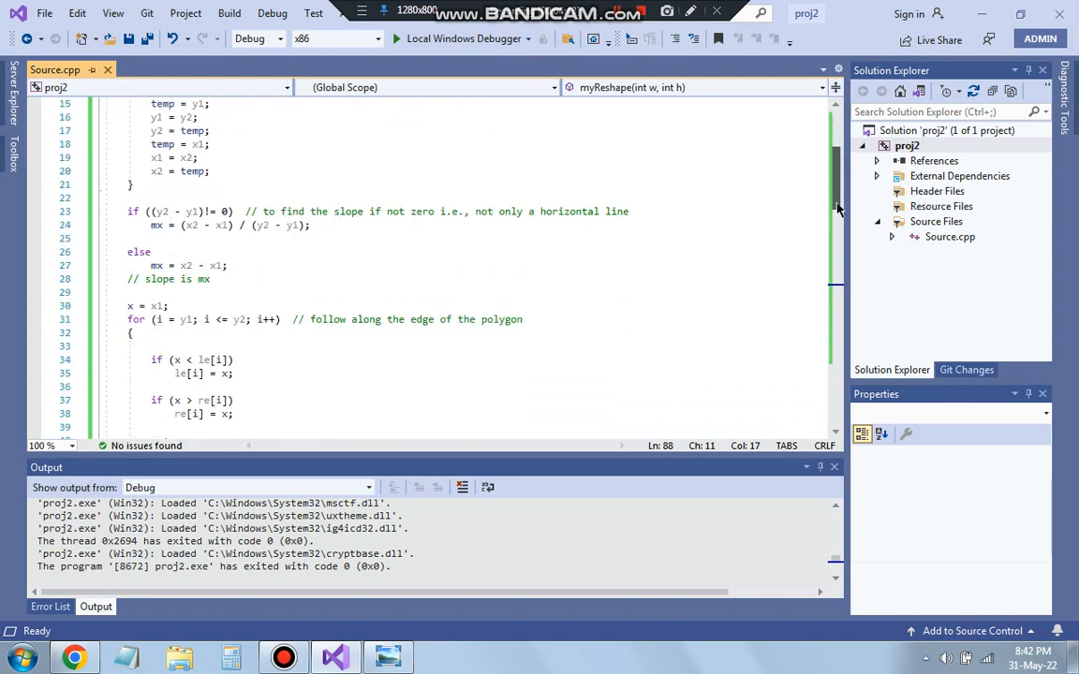
pyautogui.scroll(-3)
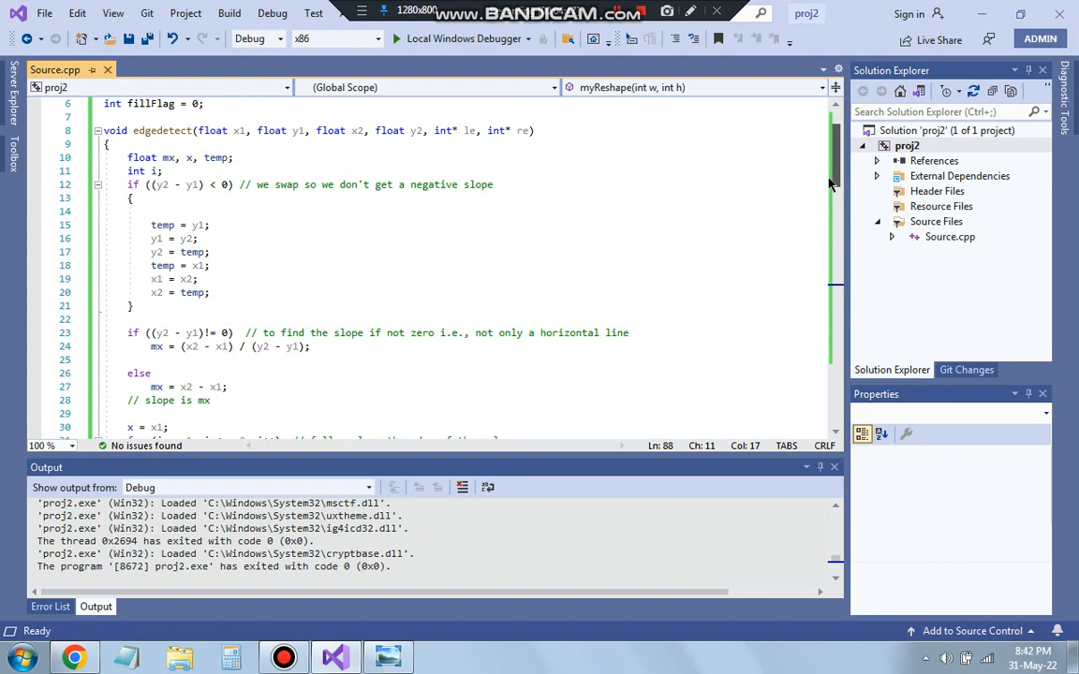
pyautogui.scroll(-3)
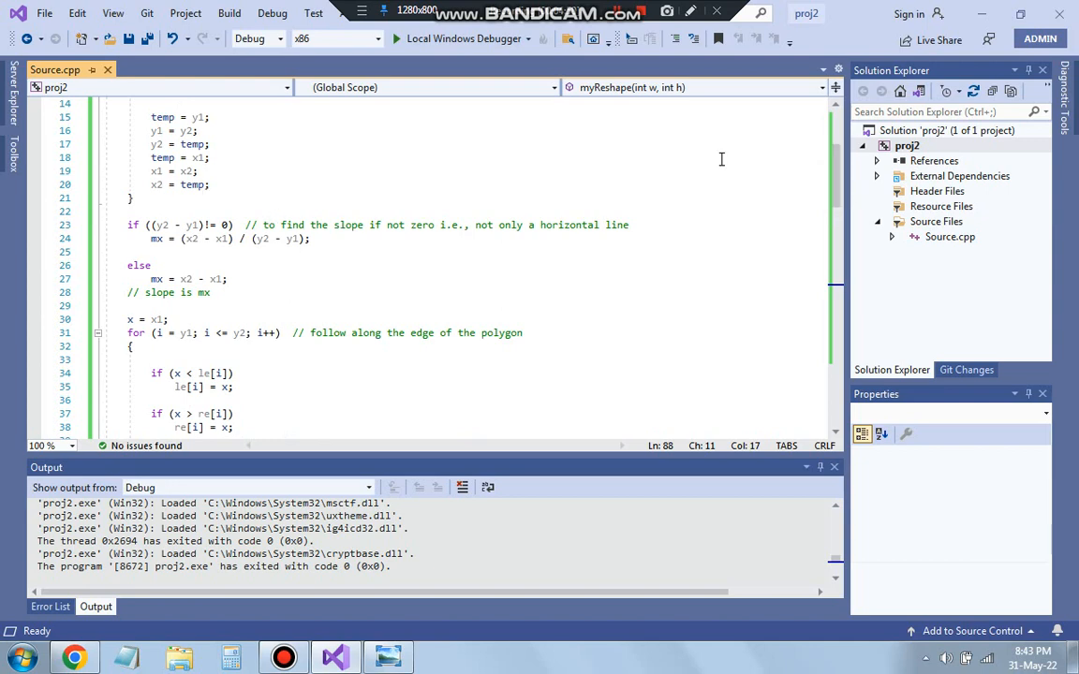
pyautogui.scroll(3)
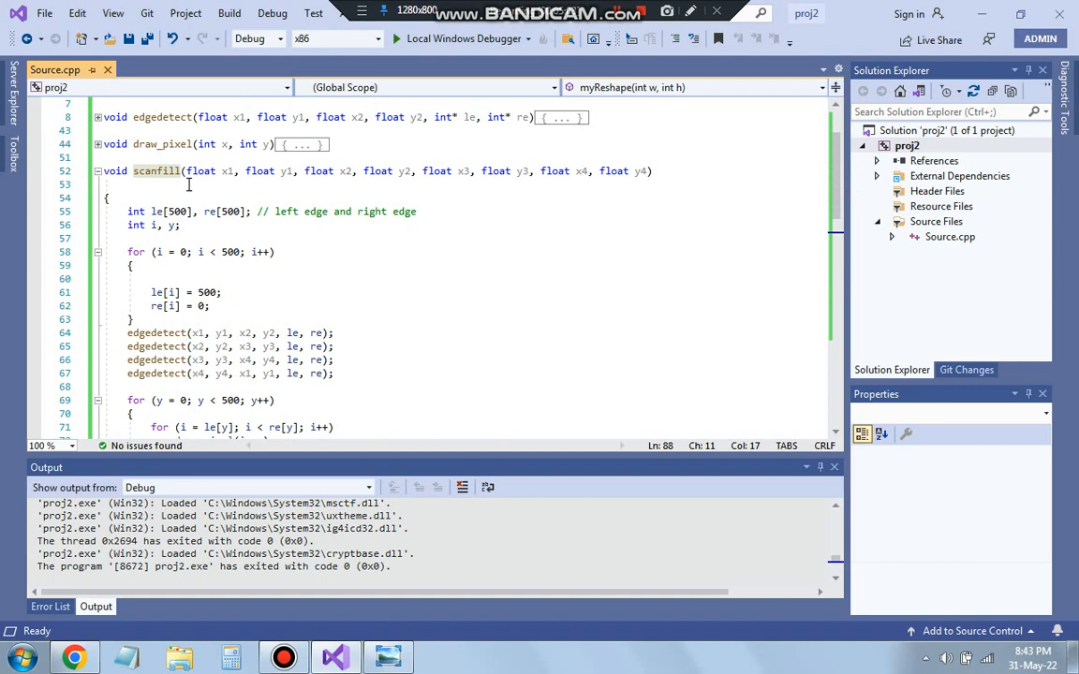
pyautogui.click(97, 170)
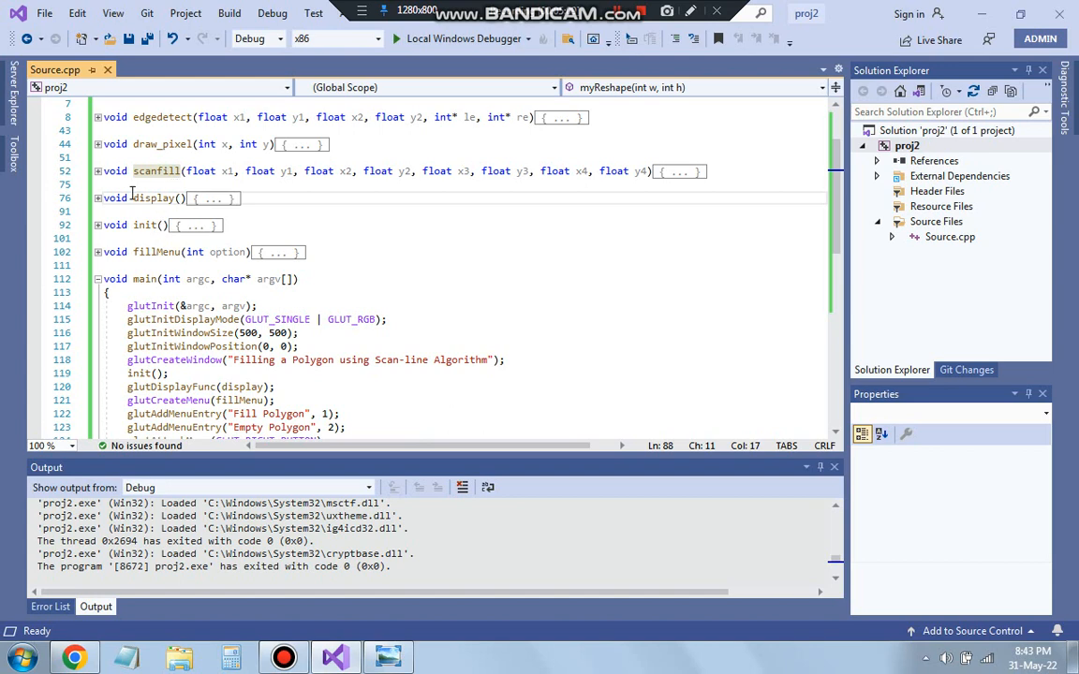
pyautogui.click(97, 198)
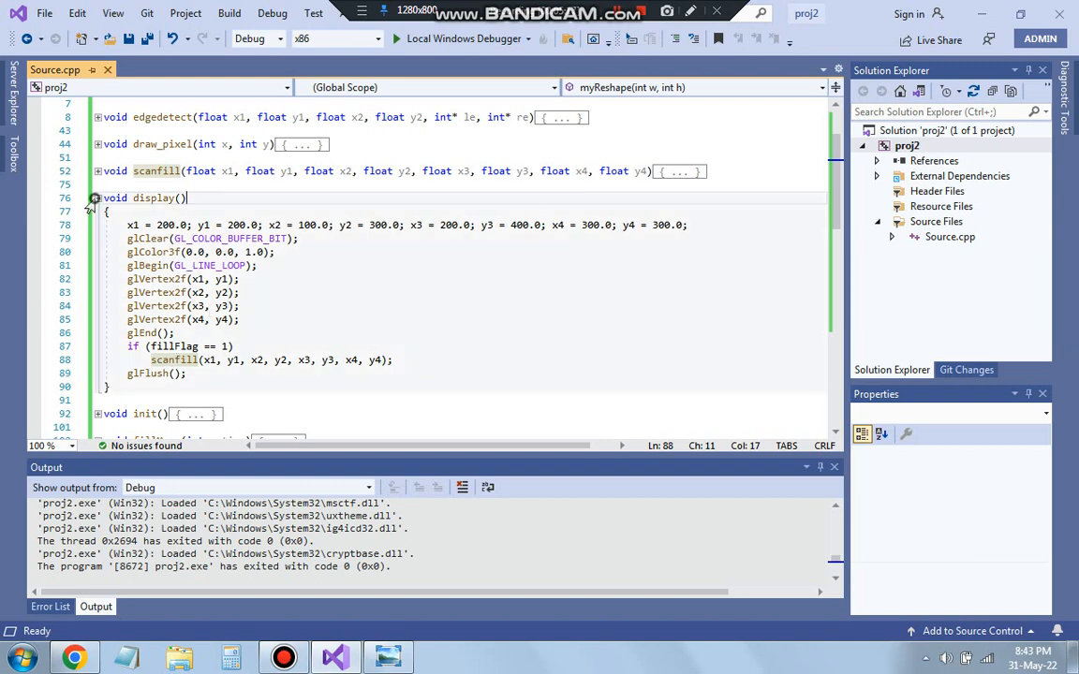
pyautogui.click(93, 197)
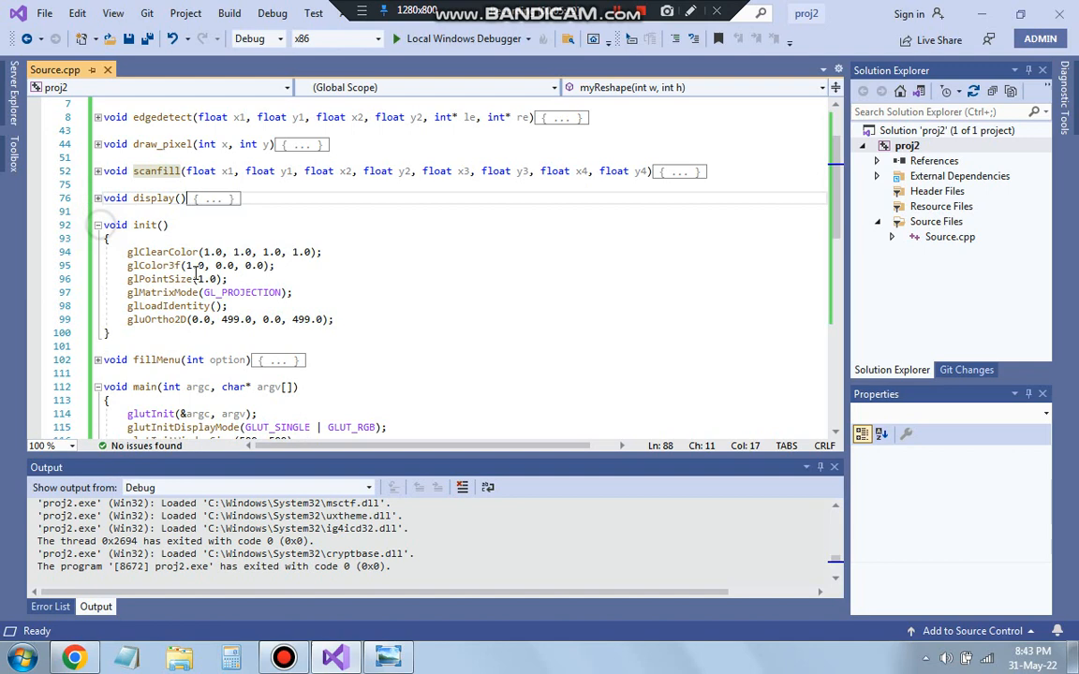
pyautogui.click(97, 225)
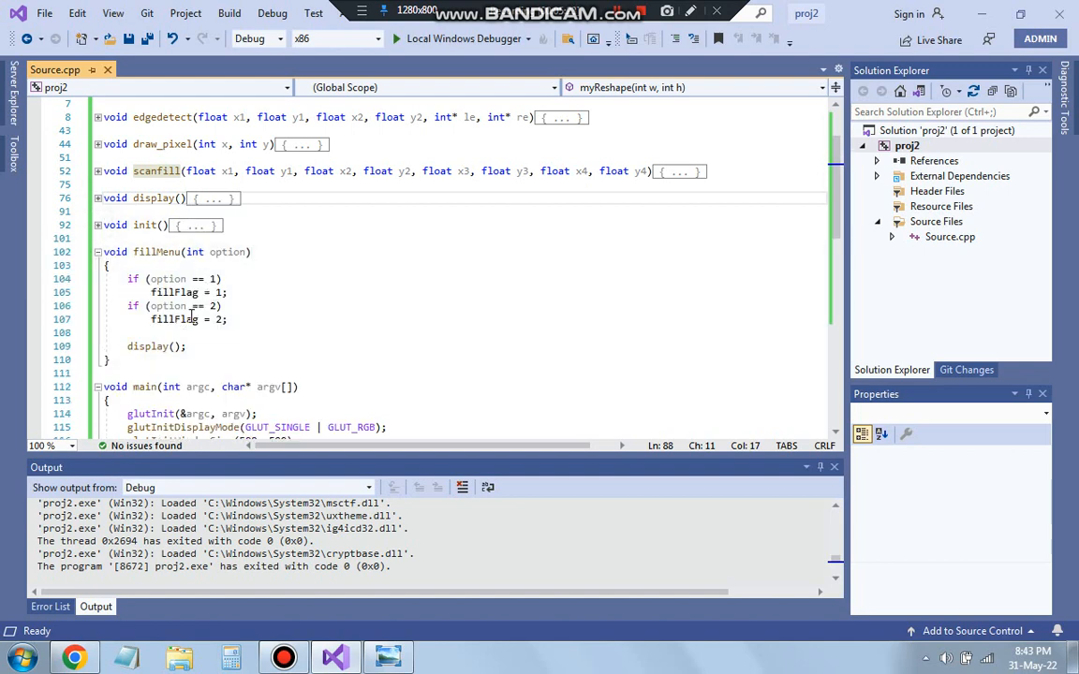
pyautogui.moveTo(91, 244)
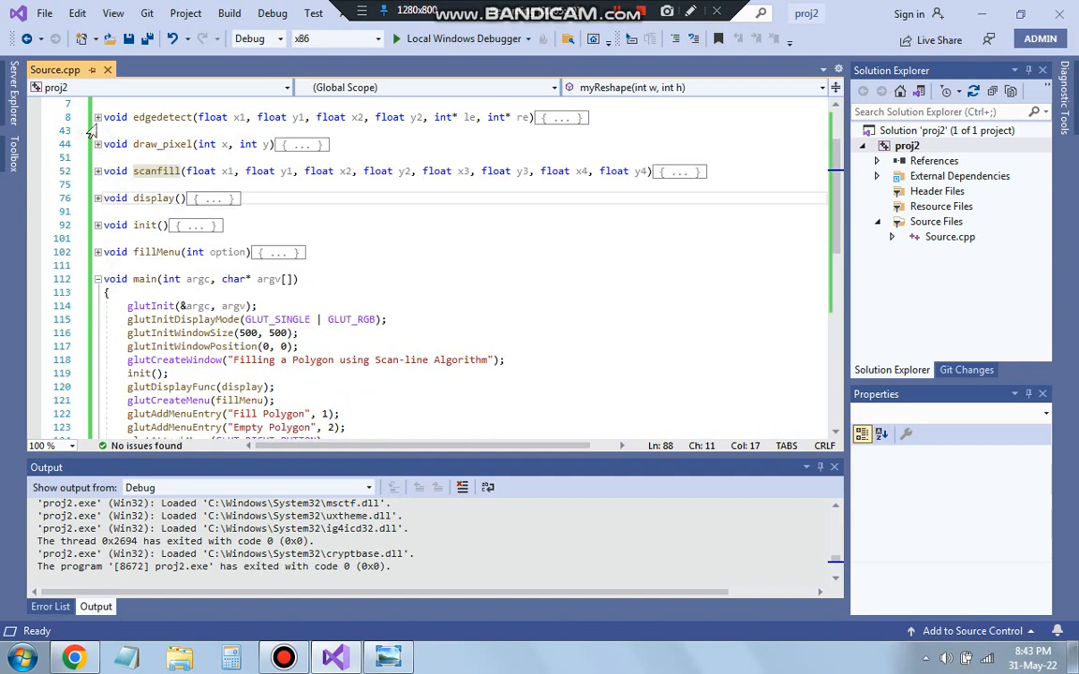
pyautogui.moveTo(156, 171)
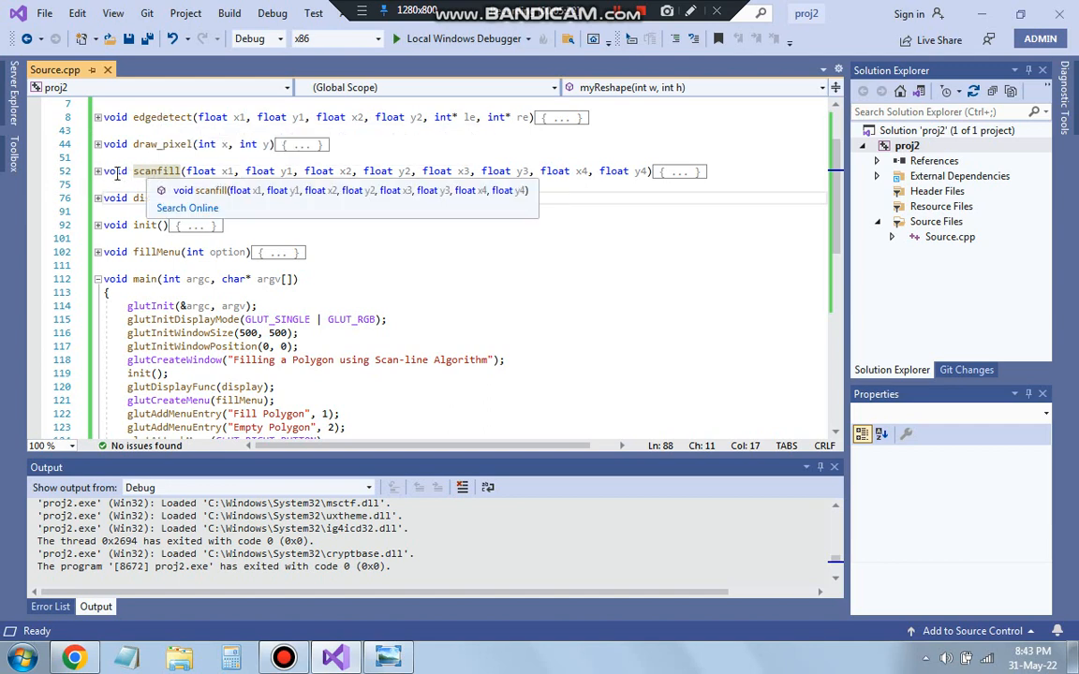
pyautogui.click(92, 170)
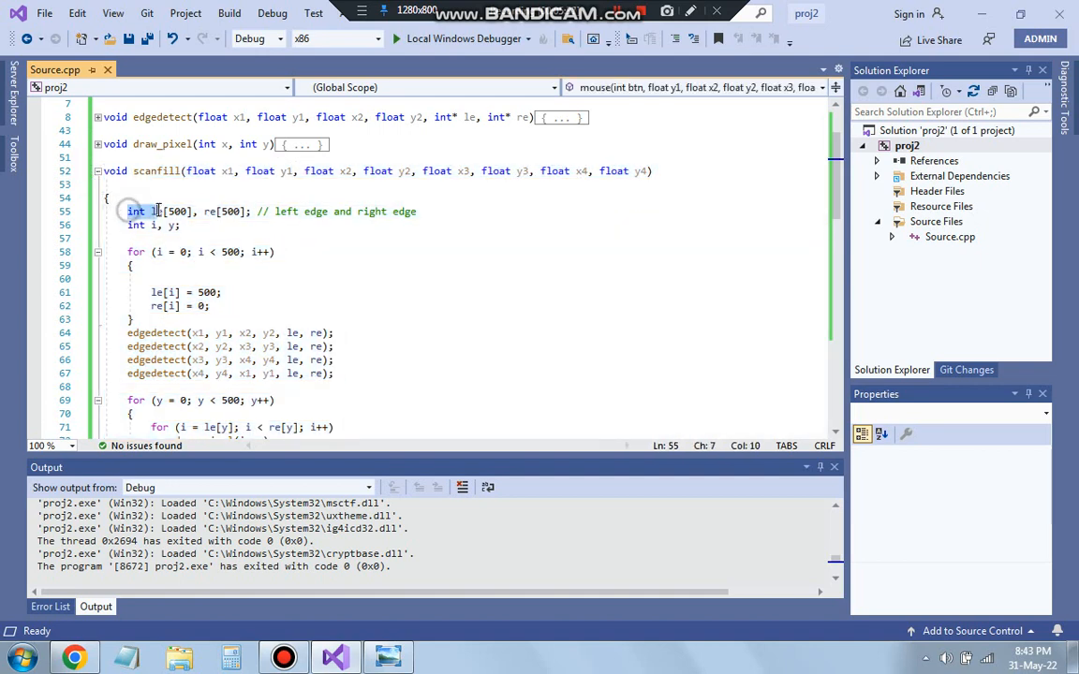
# Highlight the int le/re array declaration, then point out i in le[i] and 0 in re[i]
pyautogui.moveTo(155, 210); pyautogui.dragTo(260, 211)
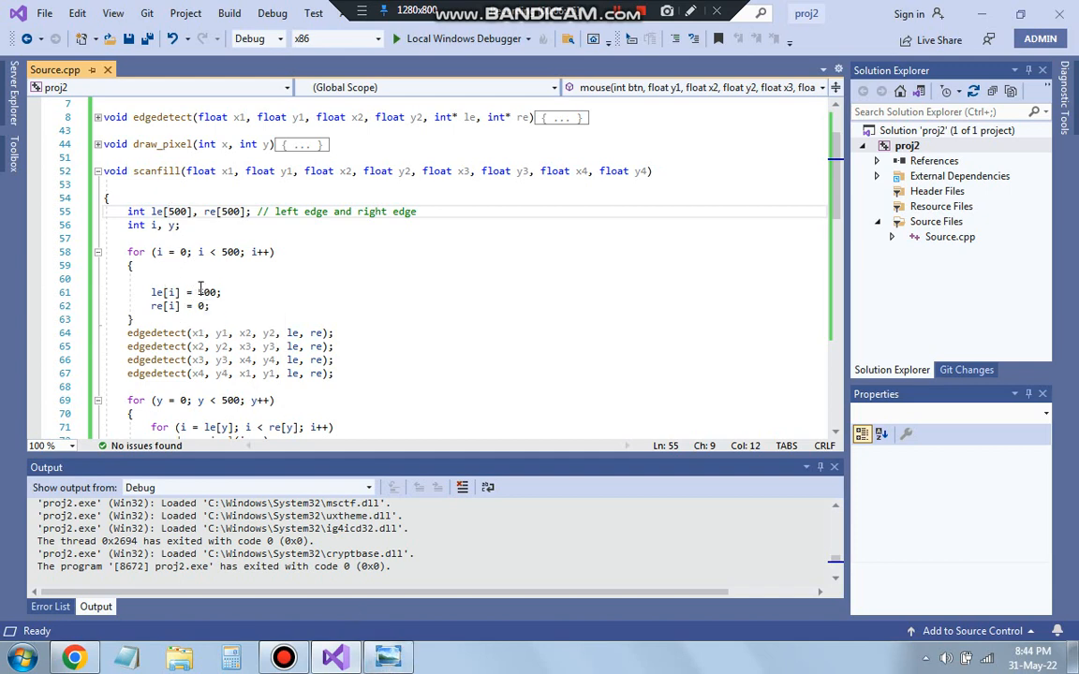
pyautogui.moveTo(191, 280)
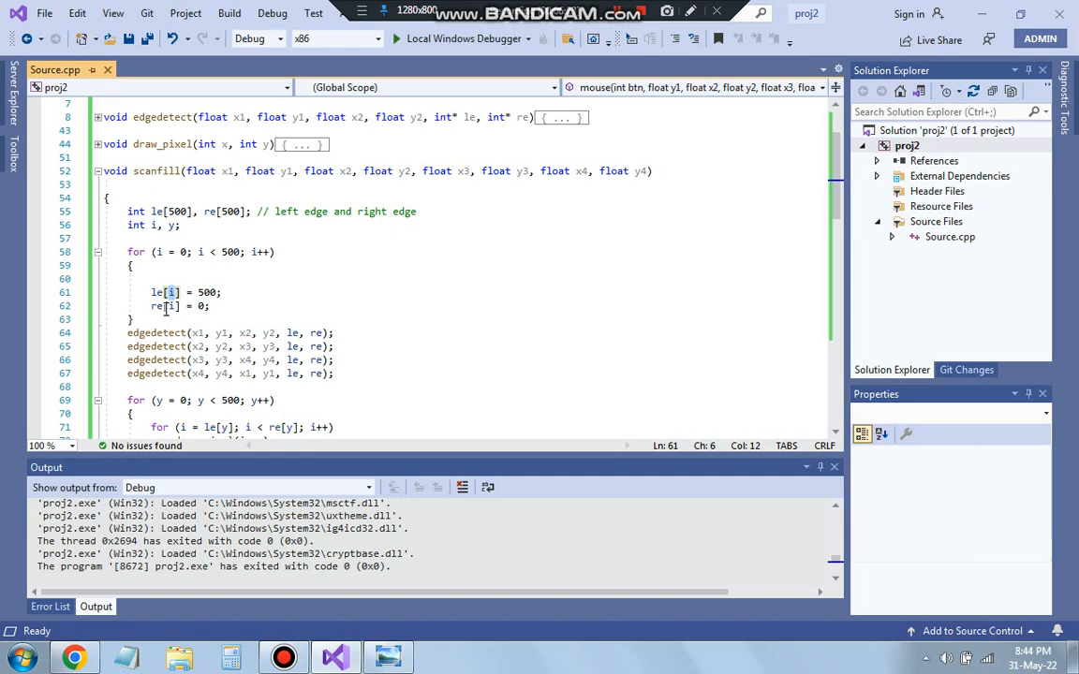
pyautogui.click(169, 306)
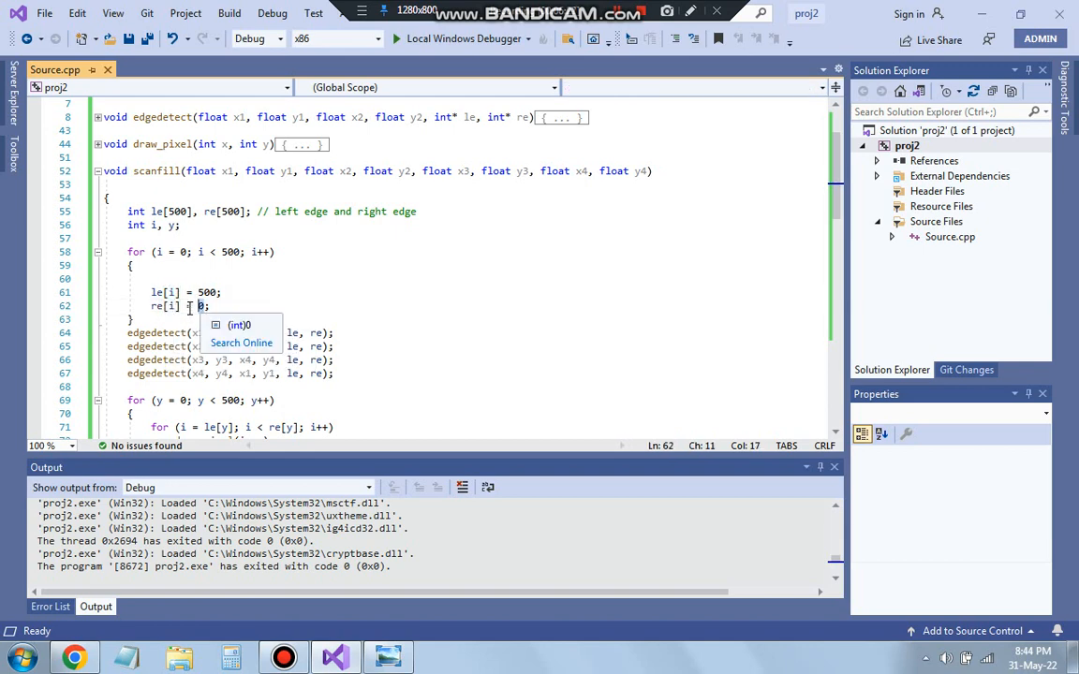
pyautogui.click(384, 656)
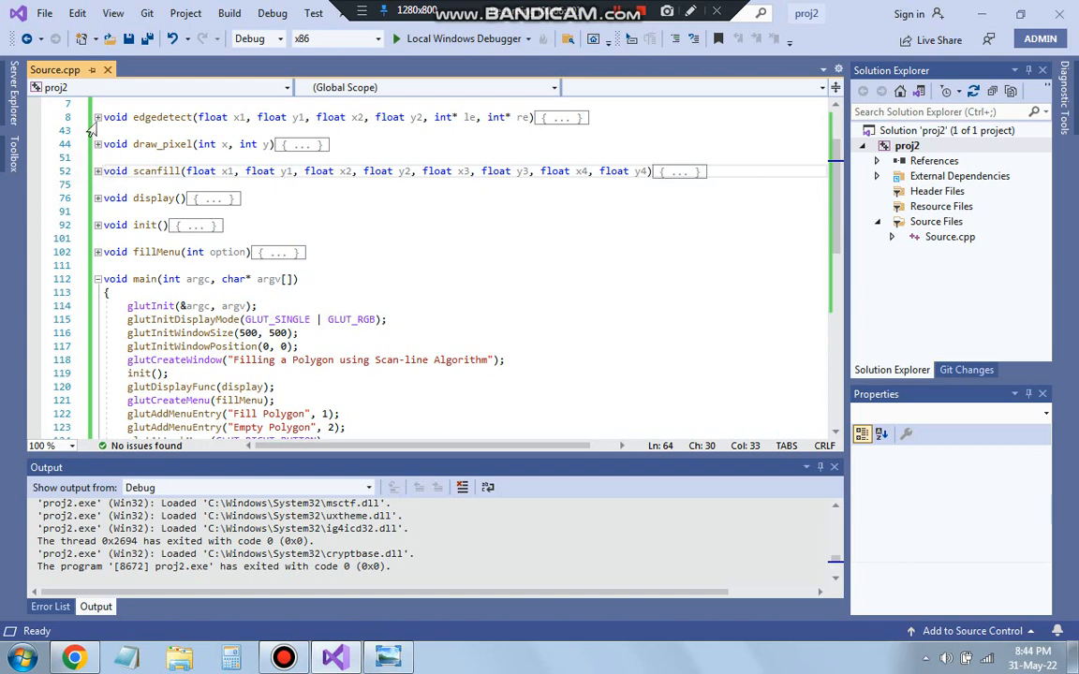
# Expand edgedetect() at line 8 to reveal its slope-swap and slope calculation code
pyautogui.click(90, 119)
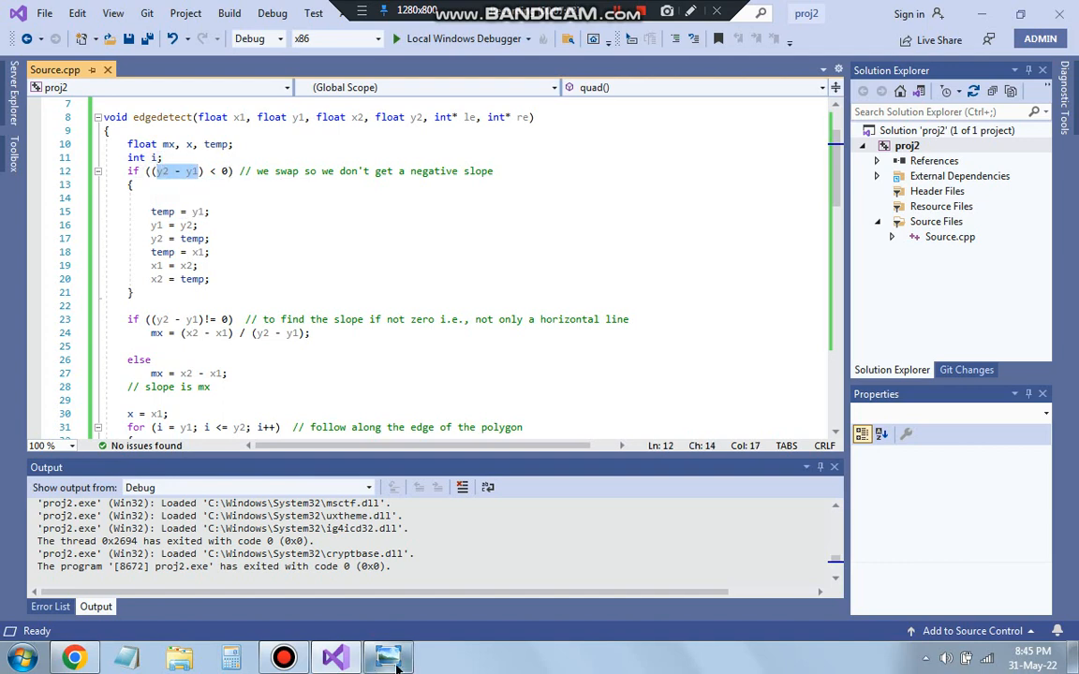
pyautogui.click(385, 657)
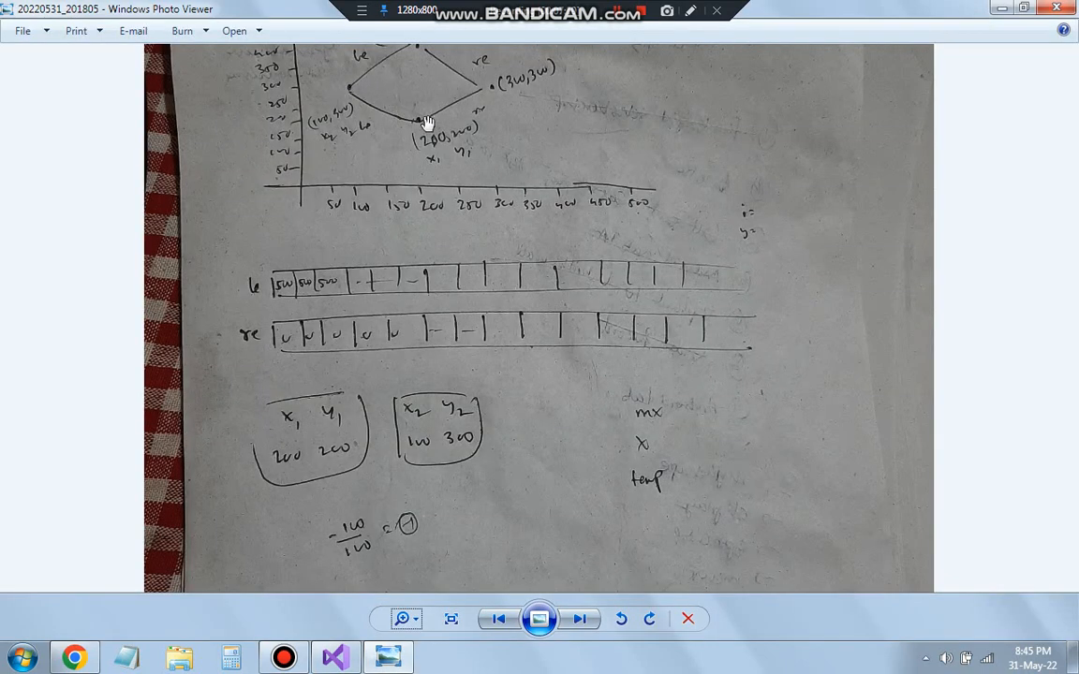
pyautogui.moveTo(328, 86)
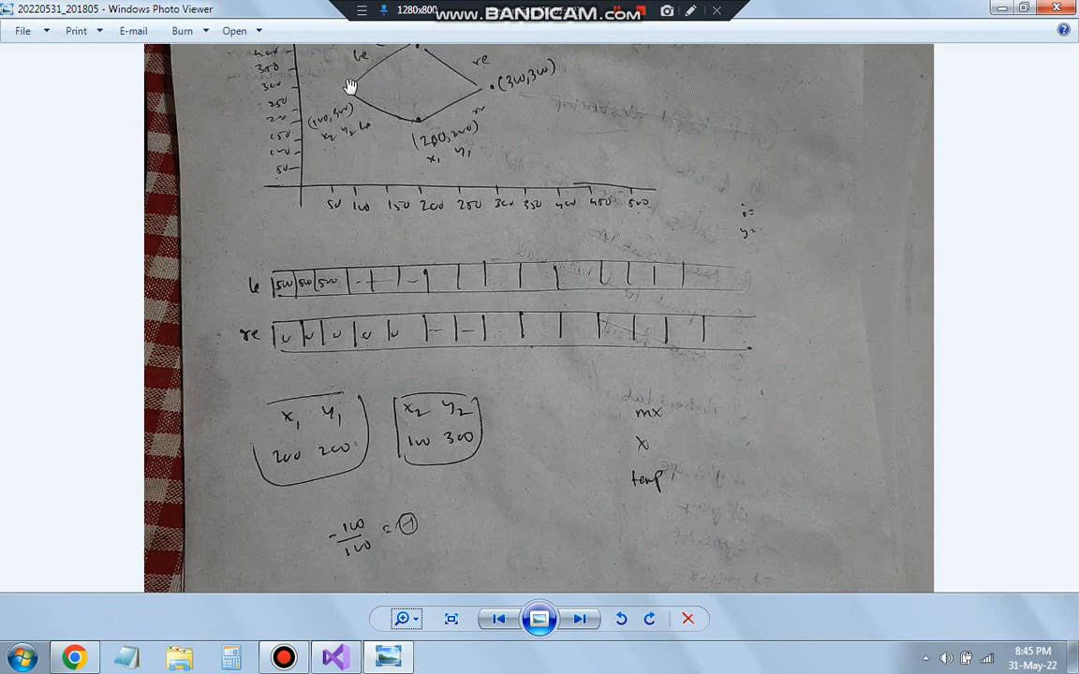
pyautogui.moveTo(345, 89)
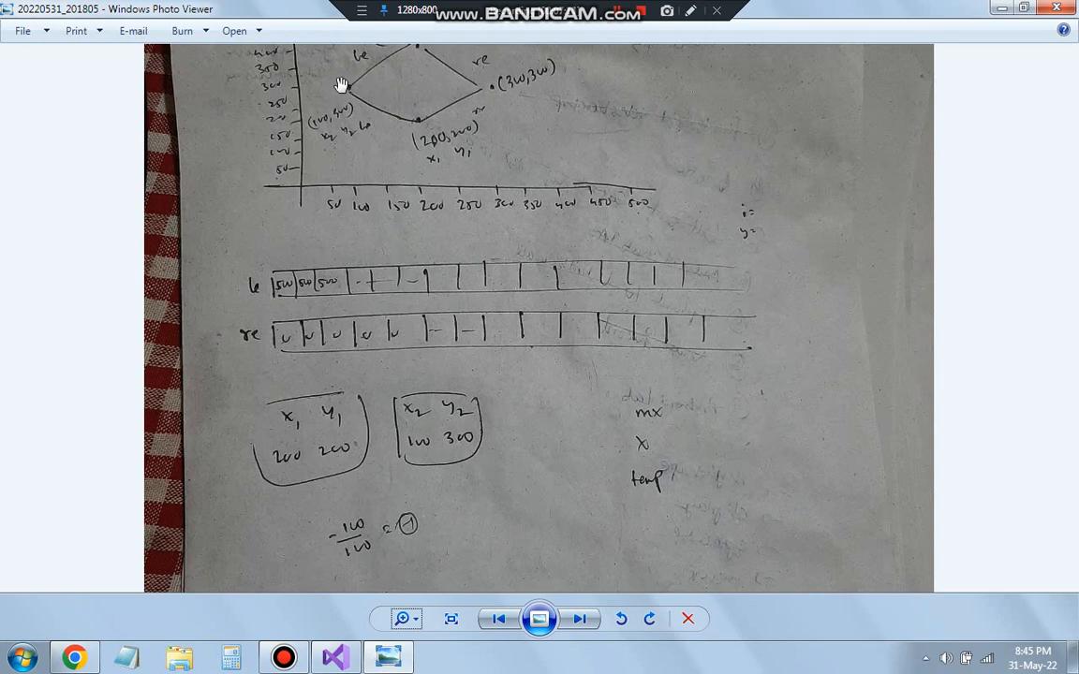
pyautogui.moveTo(440, 138)
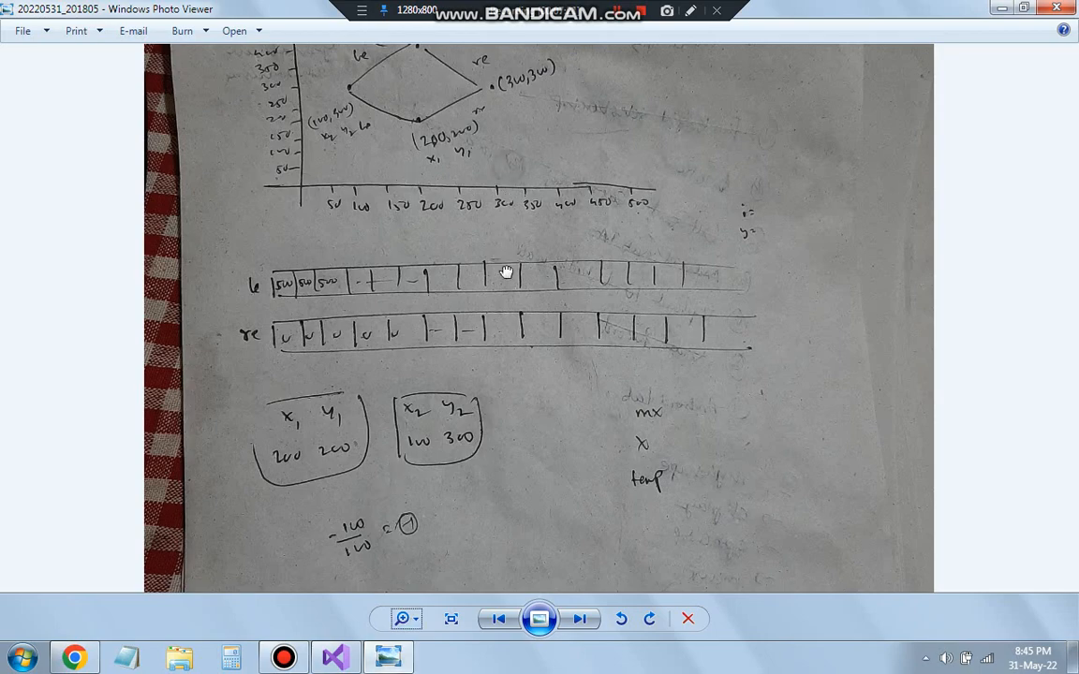
pyautogui.click(334, 655)
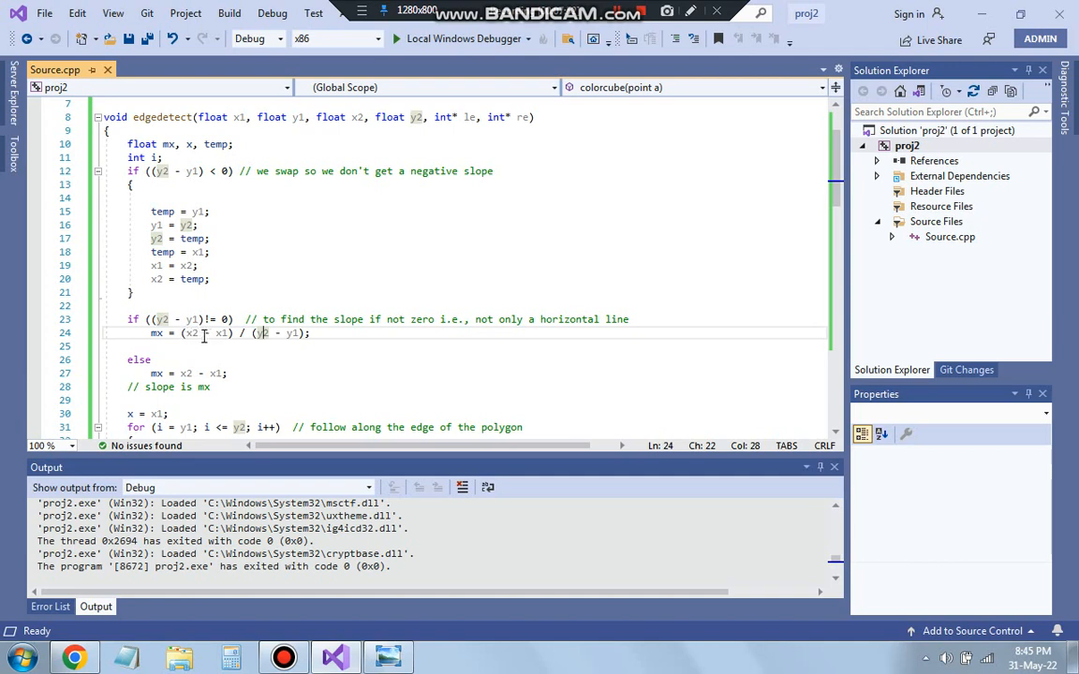
pyautogui.moveTo(186, 336)
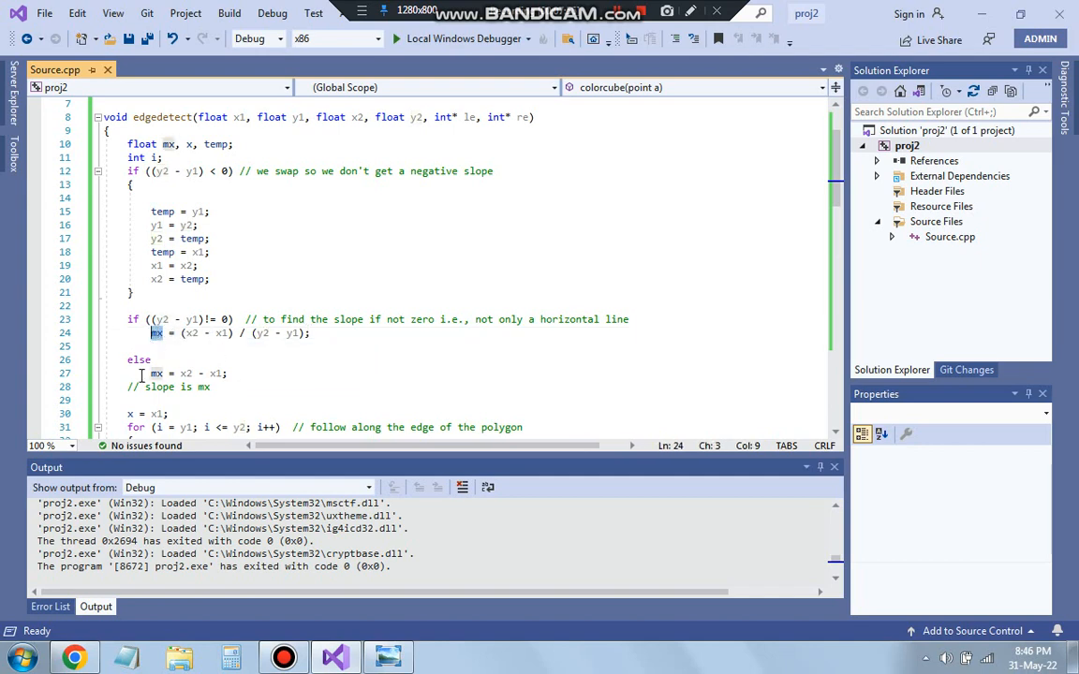
pyautogui.moveTo(215, 373)
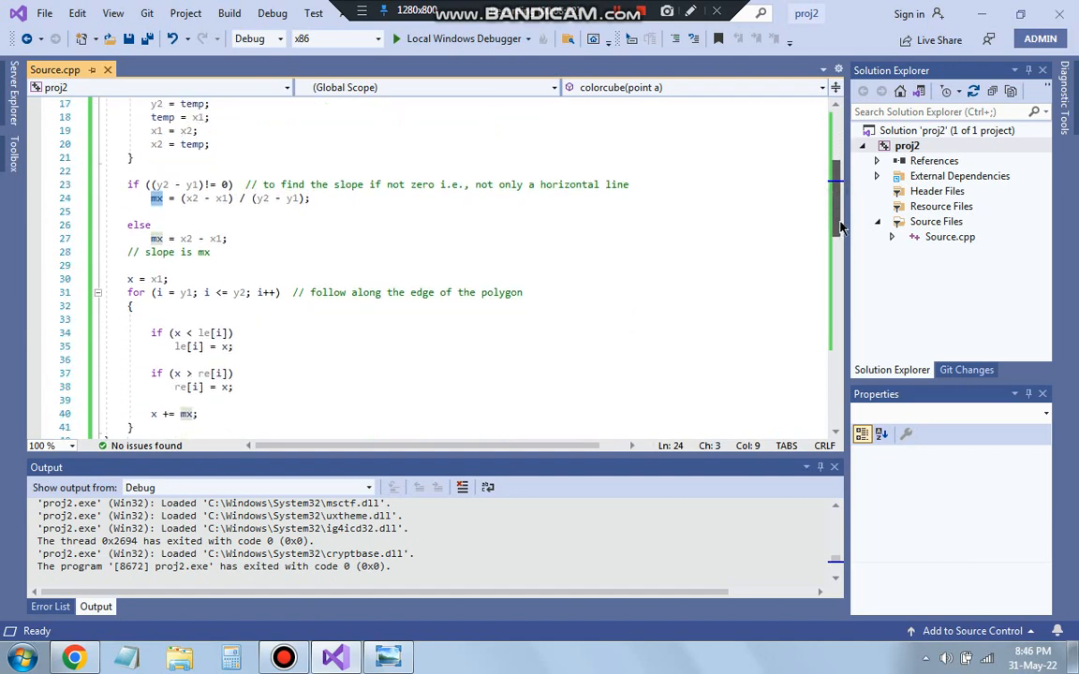
# Scroll down through edgedetect()'s edge-following loop below the slope code
pyautogui.scroll(-3)
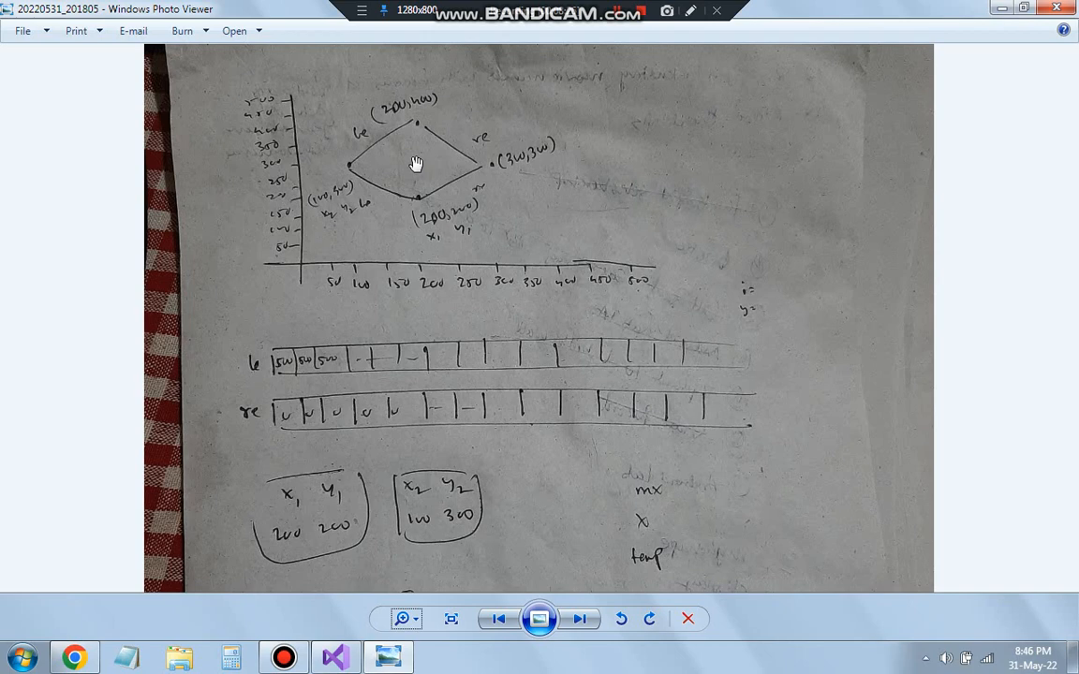
# Return from the diamond photo to edgedetect()'s loop updating le[i] and re[i]
pyautogui.click(332, 652)
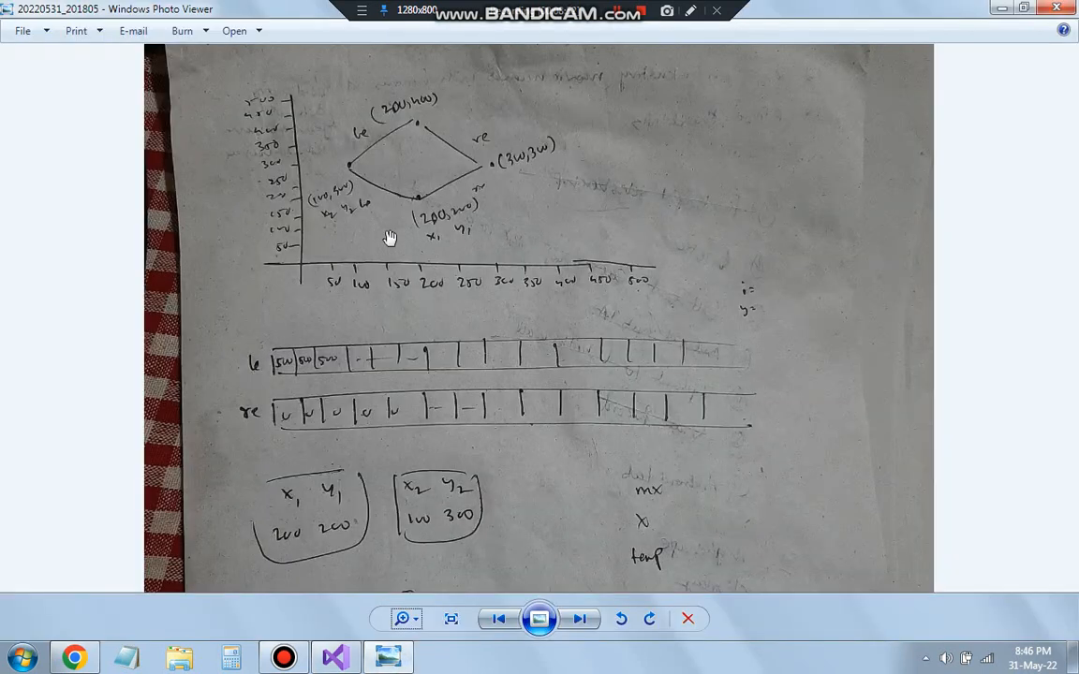
pyautogui.click(334, 653)
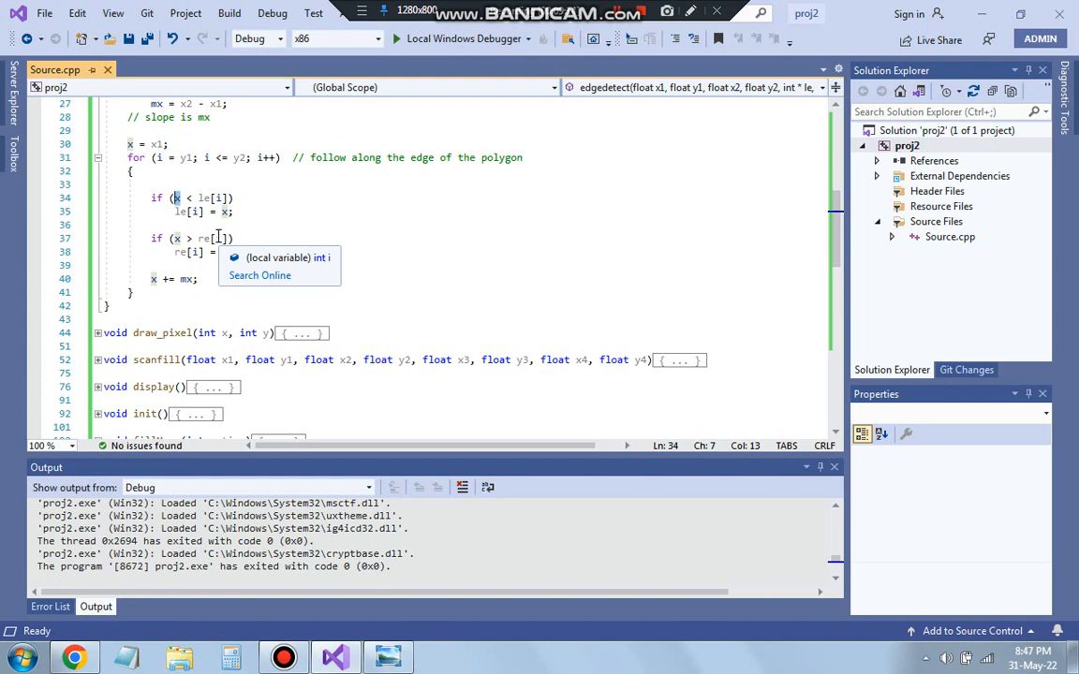
pyautogui.click(385, 657)
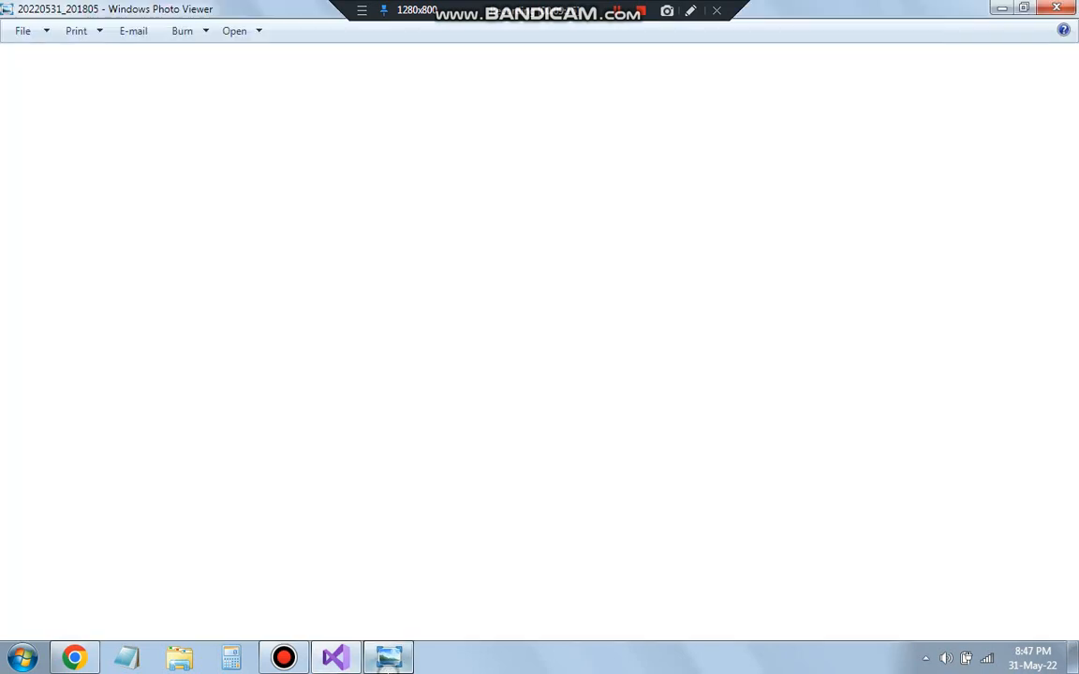
pyautogui.click(334, 656)
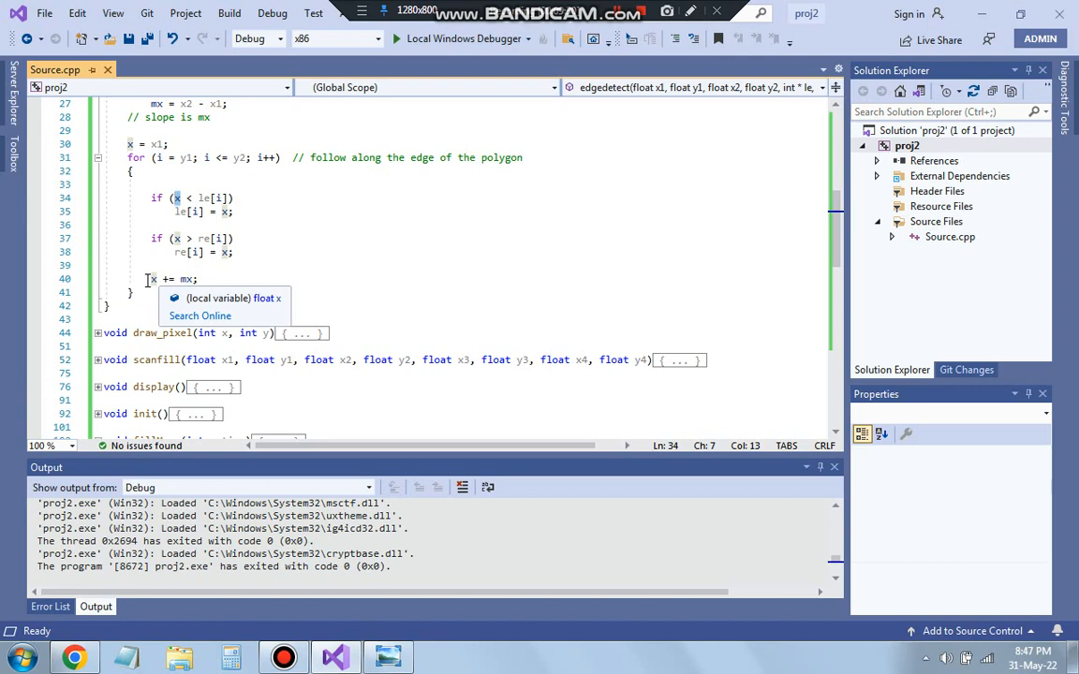
pyautogui.moveTo(222, 260)
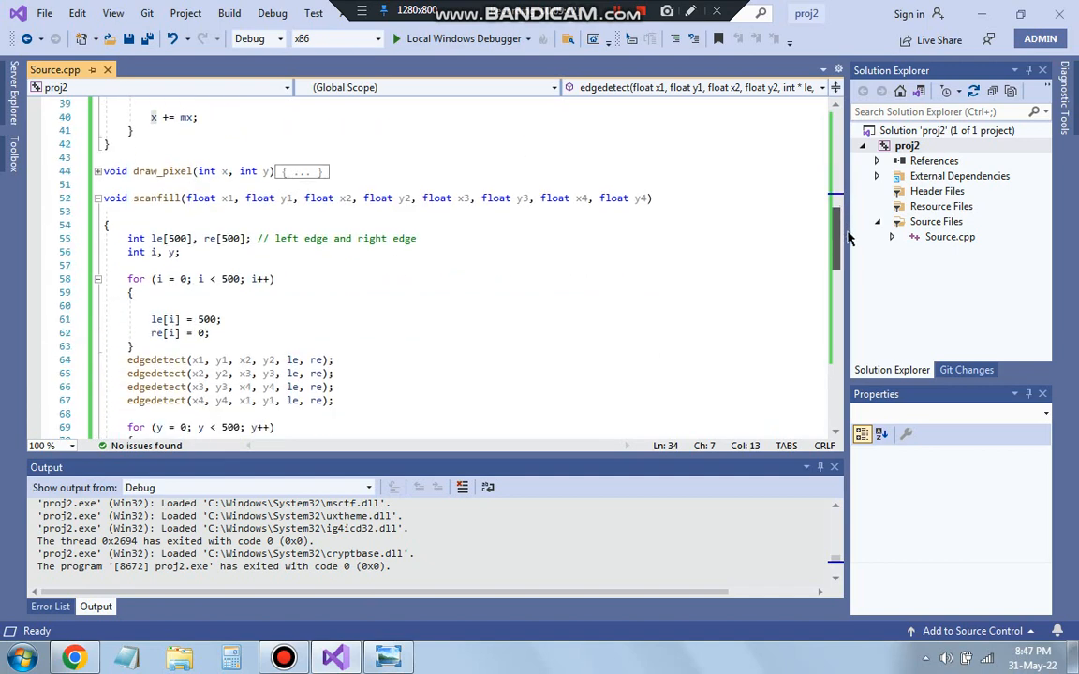
pyautogui.scroll(-3)
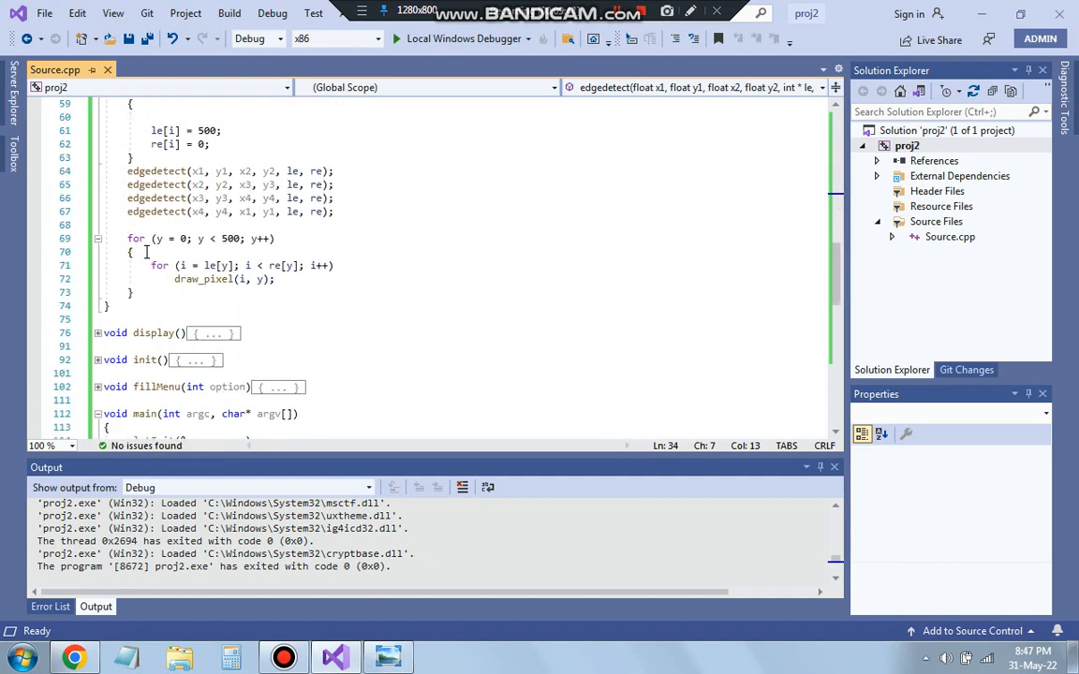
pyautogui.moveTo(210, 279)
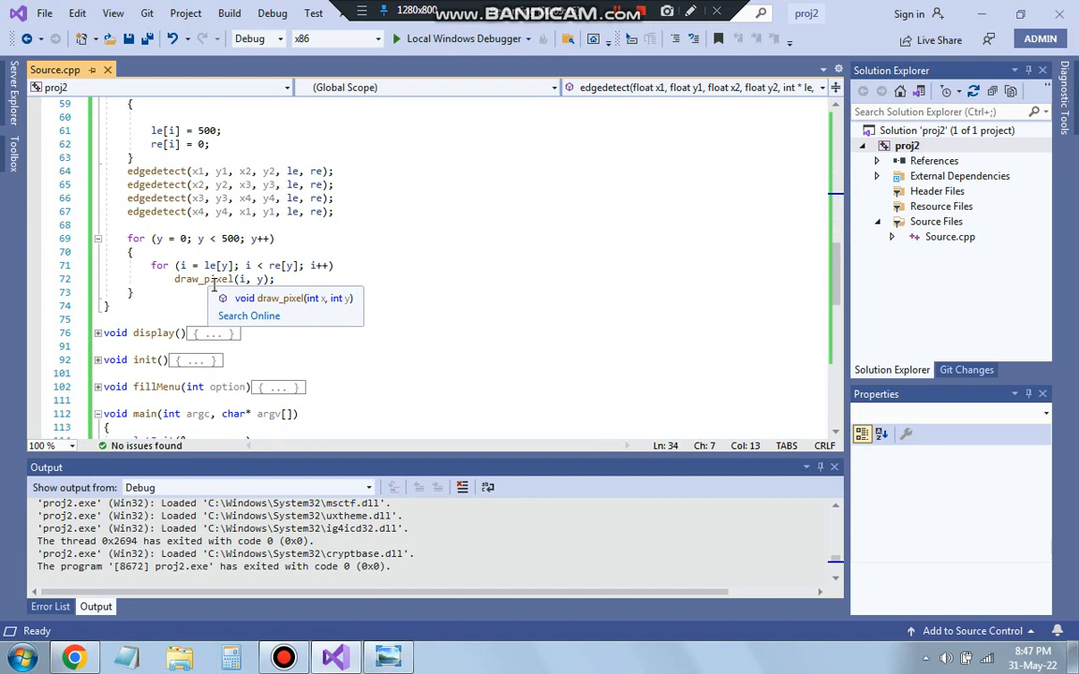